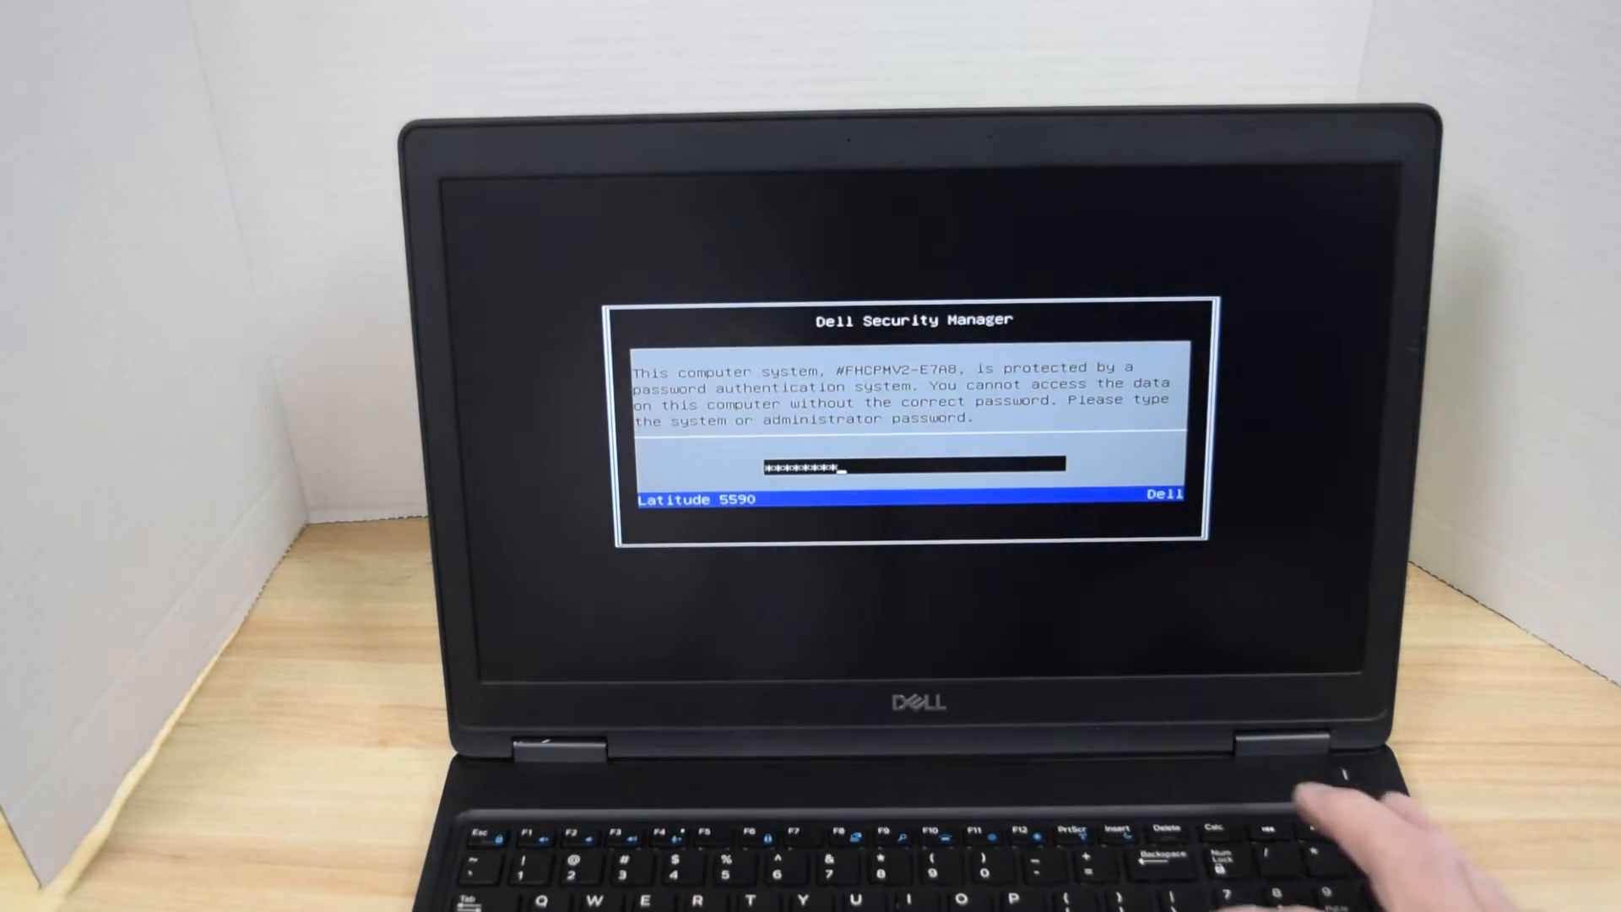
- Submit the system password at the Security Manager prompt to enter BIOS setup
key("Enter")
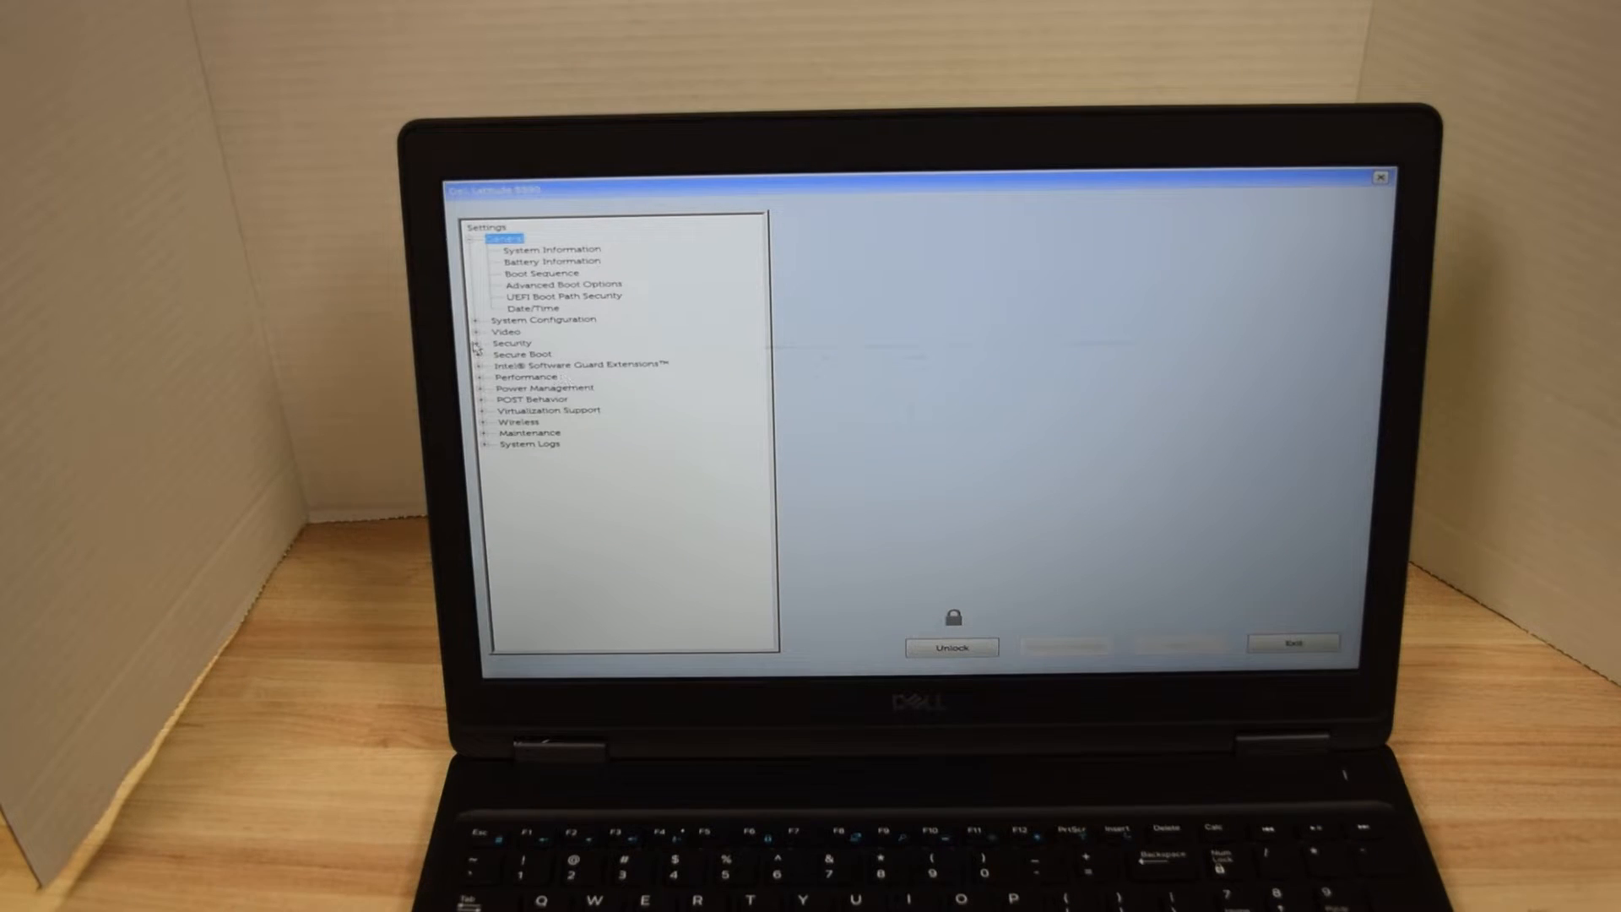
- Expand the Security group in the Settings tree to list the password items
left_click(494, 343)
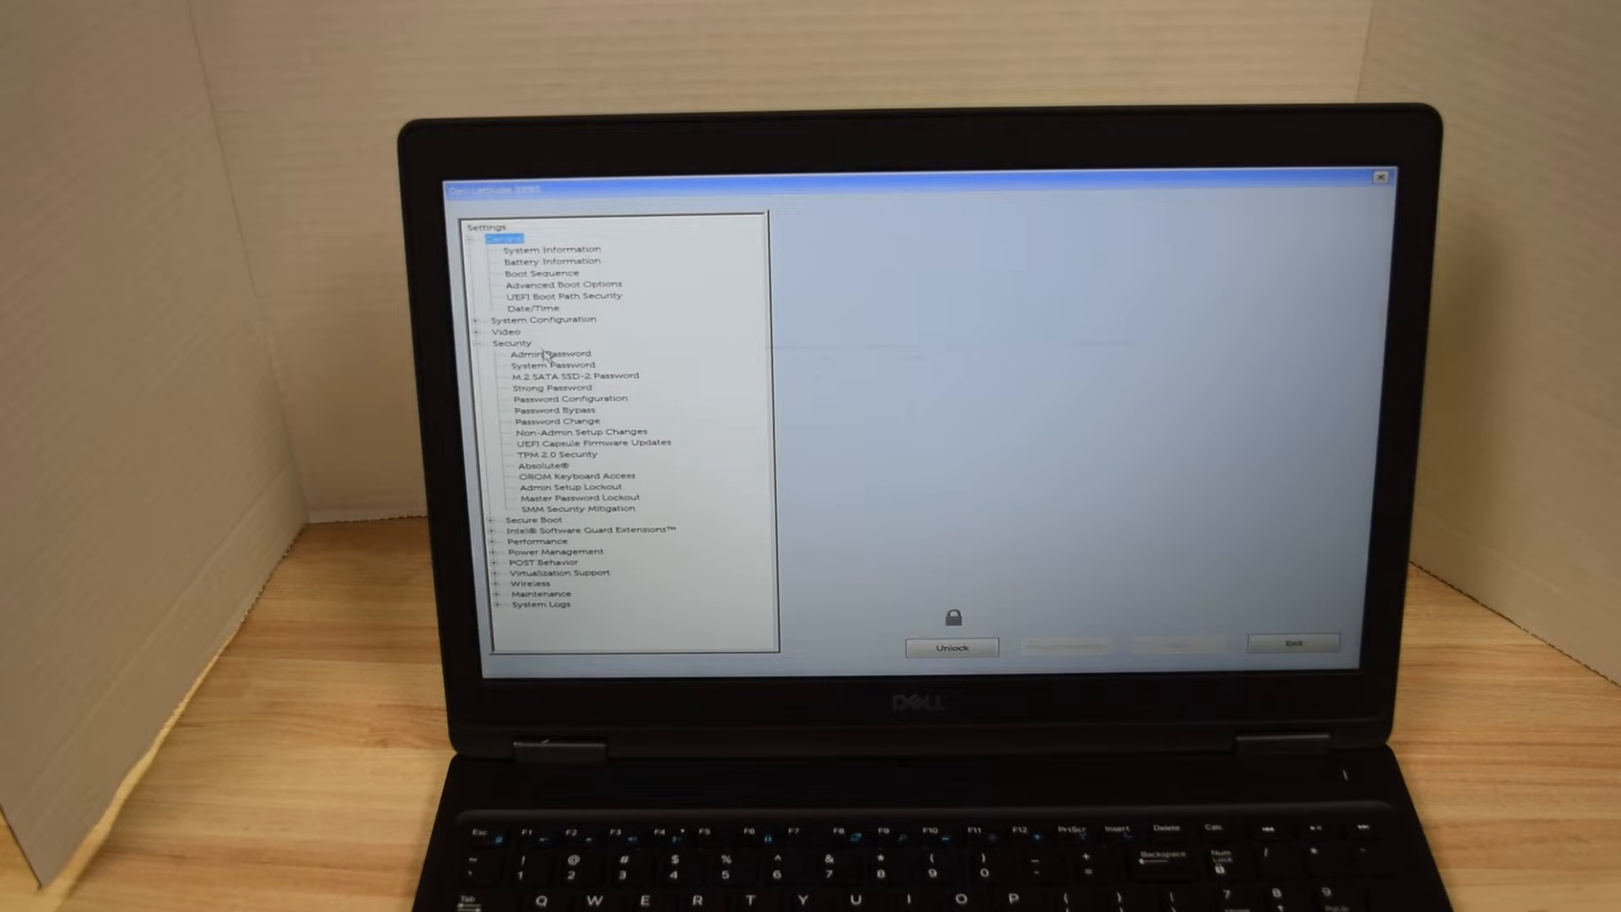
mouse_move(546, 370)
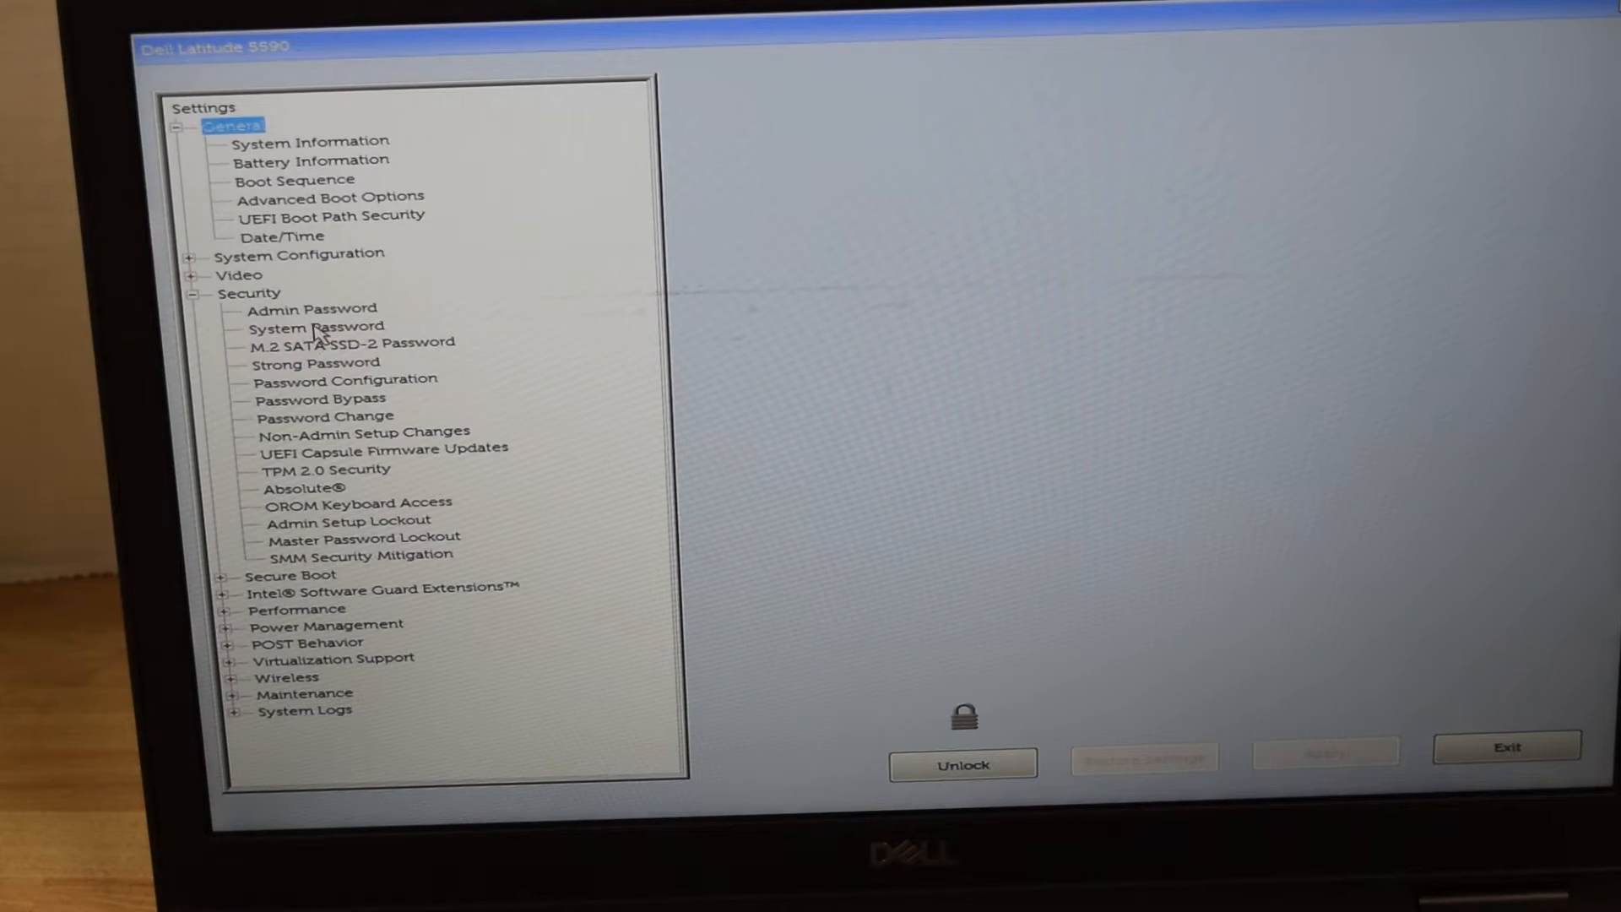
mouse_move(278, 341)
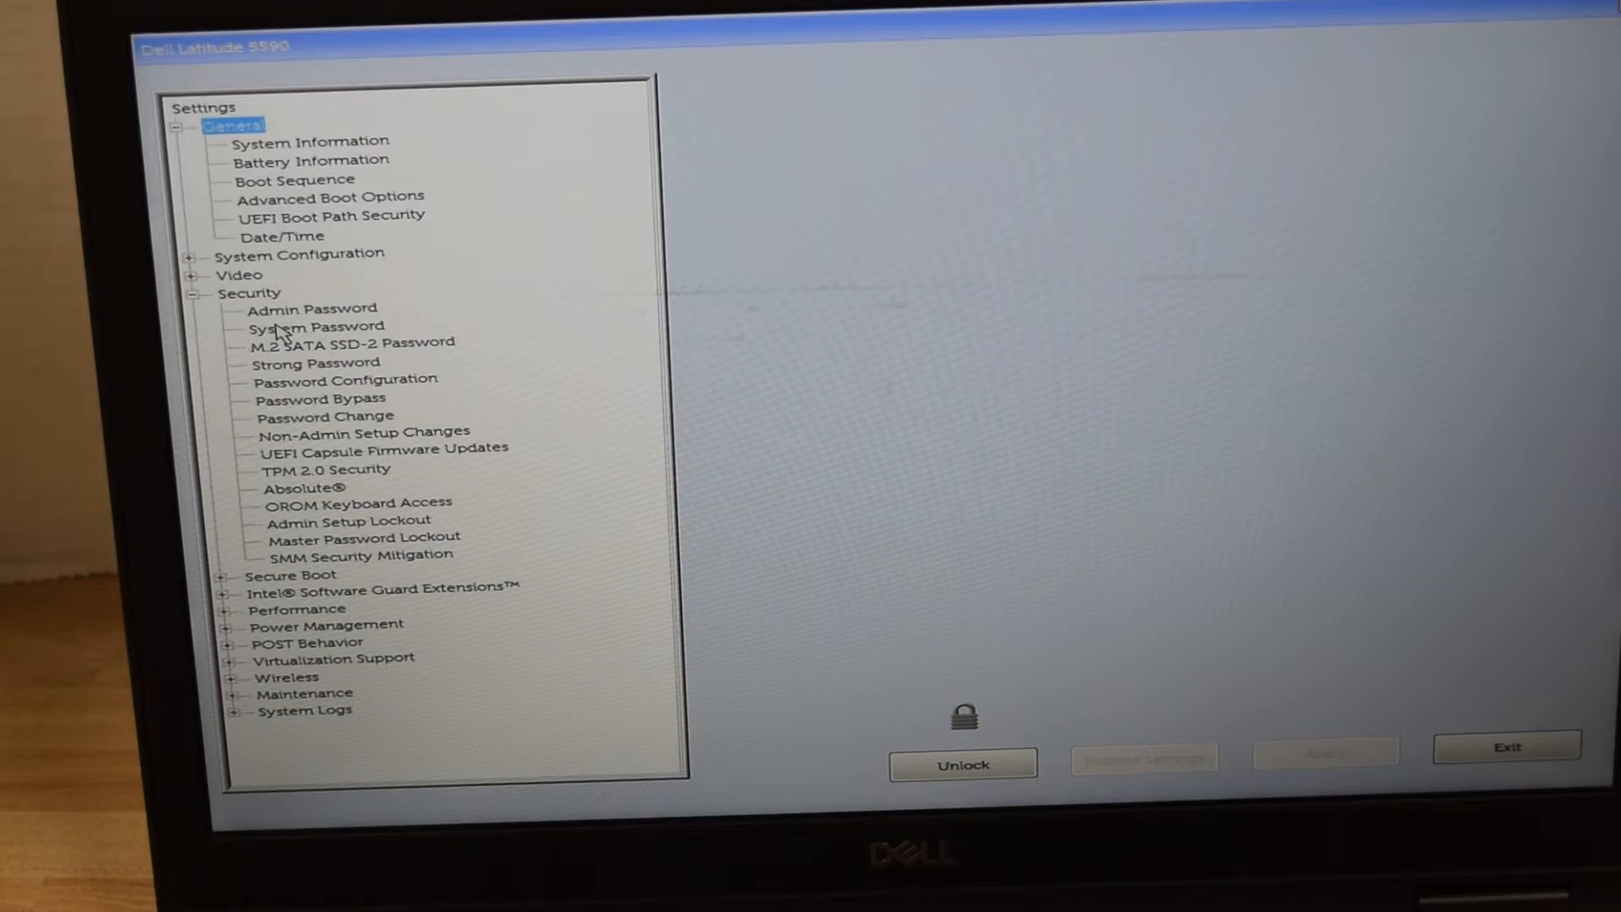
- Clear the System Password by entering the old password with blank new fields, leaving it Not Set
left_click(316, 326)
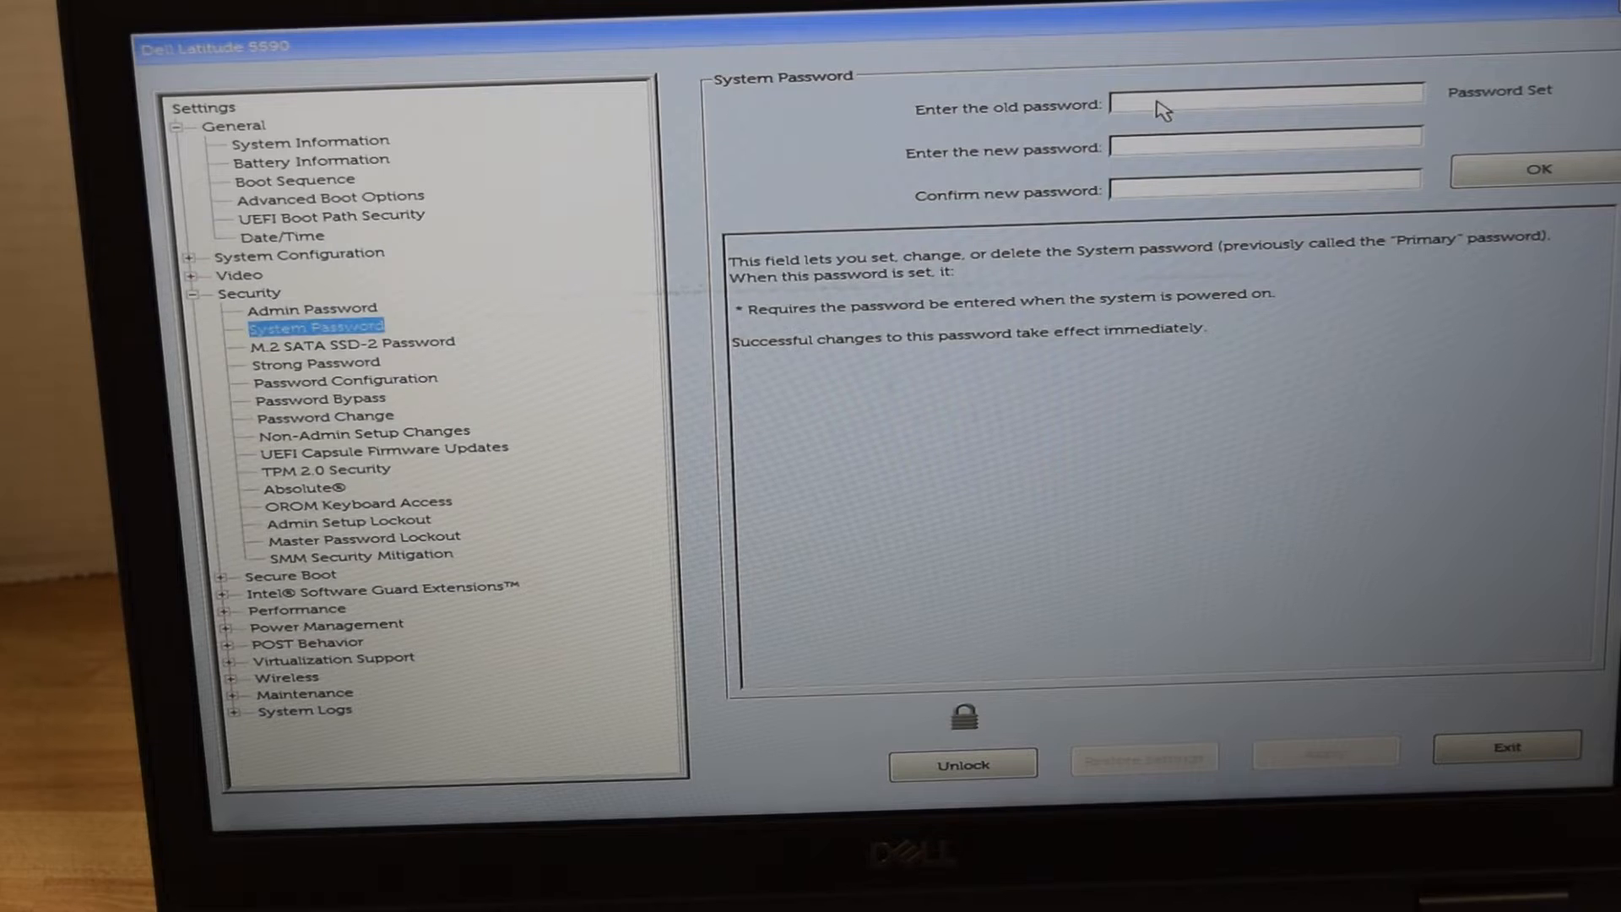
left_click(1266, 105)
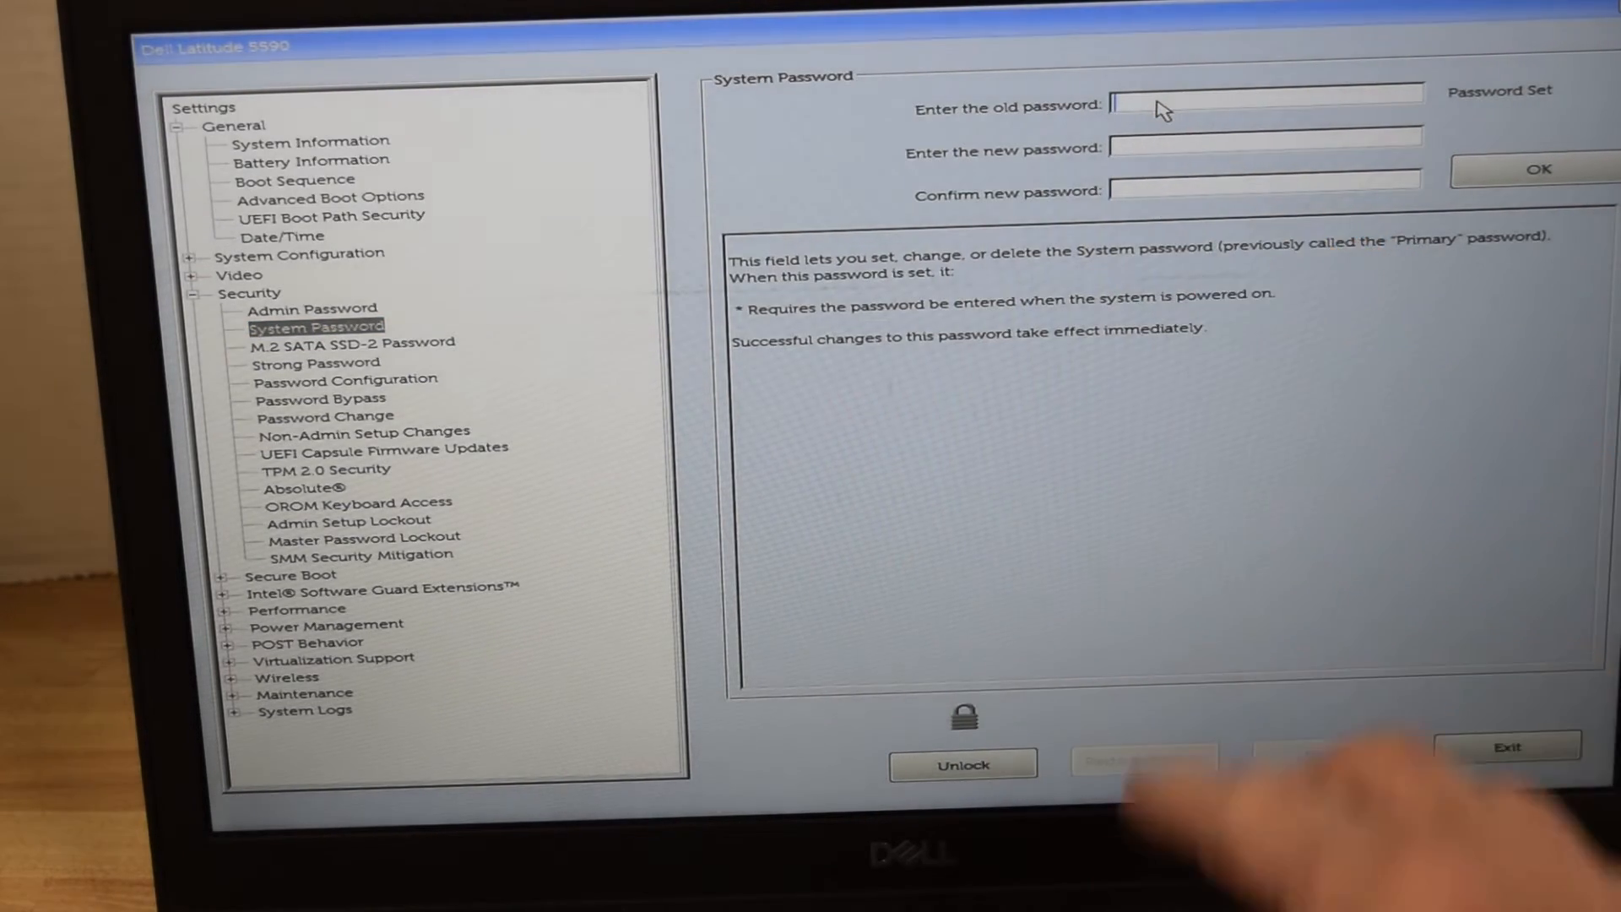
type("****")
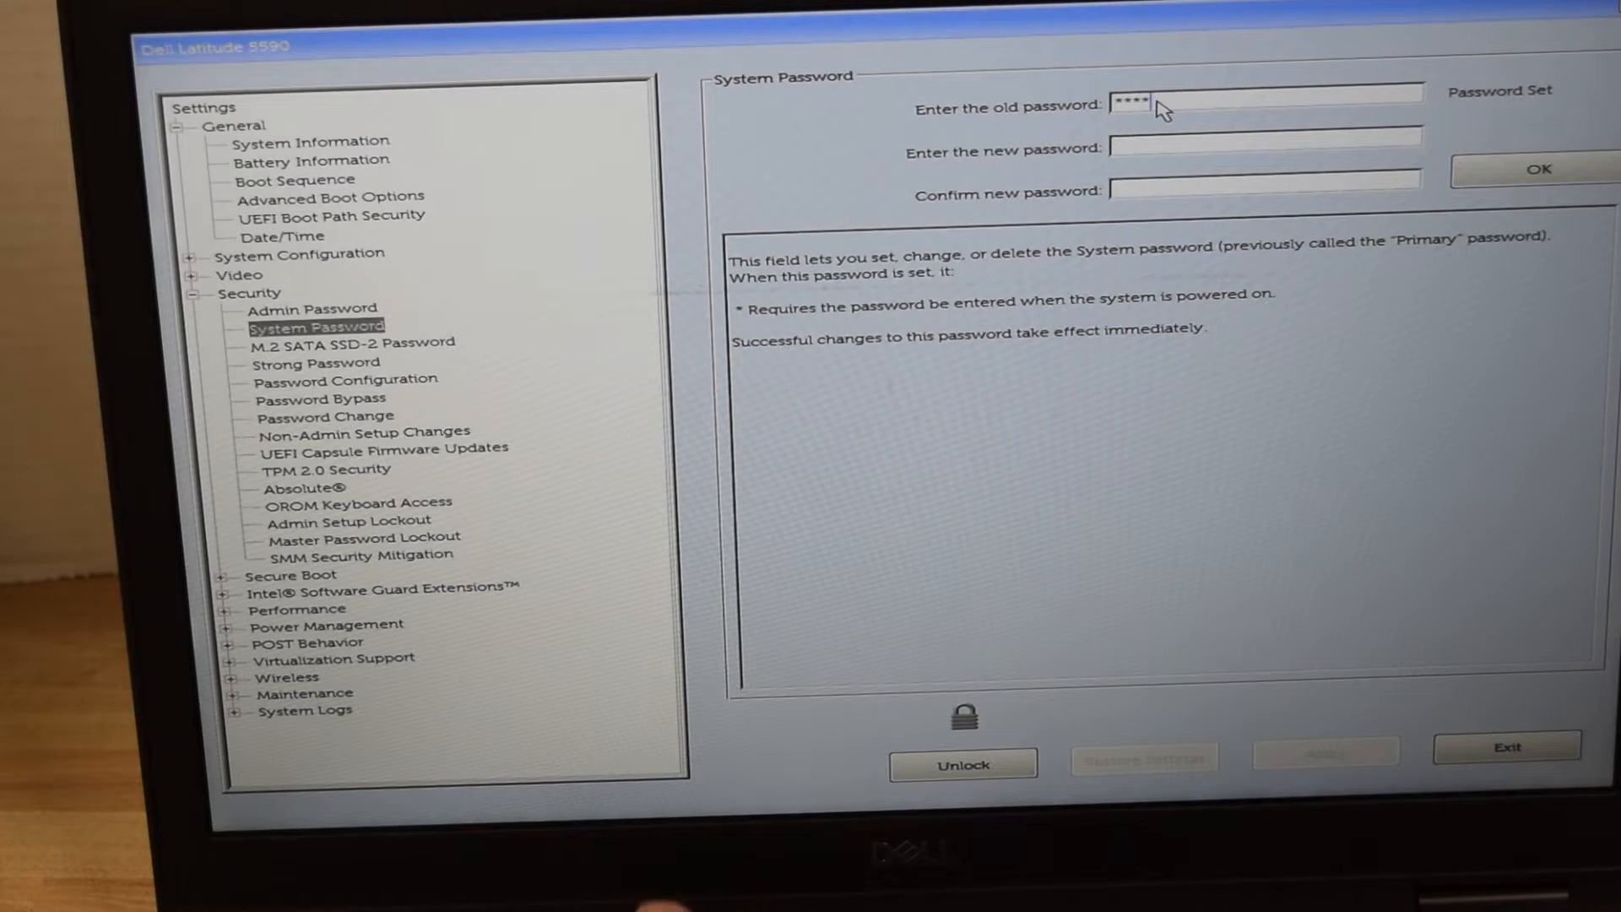
type("****")
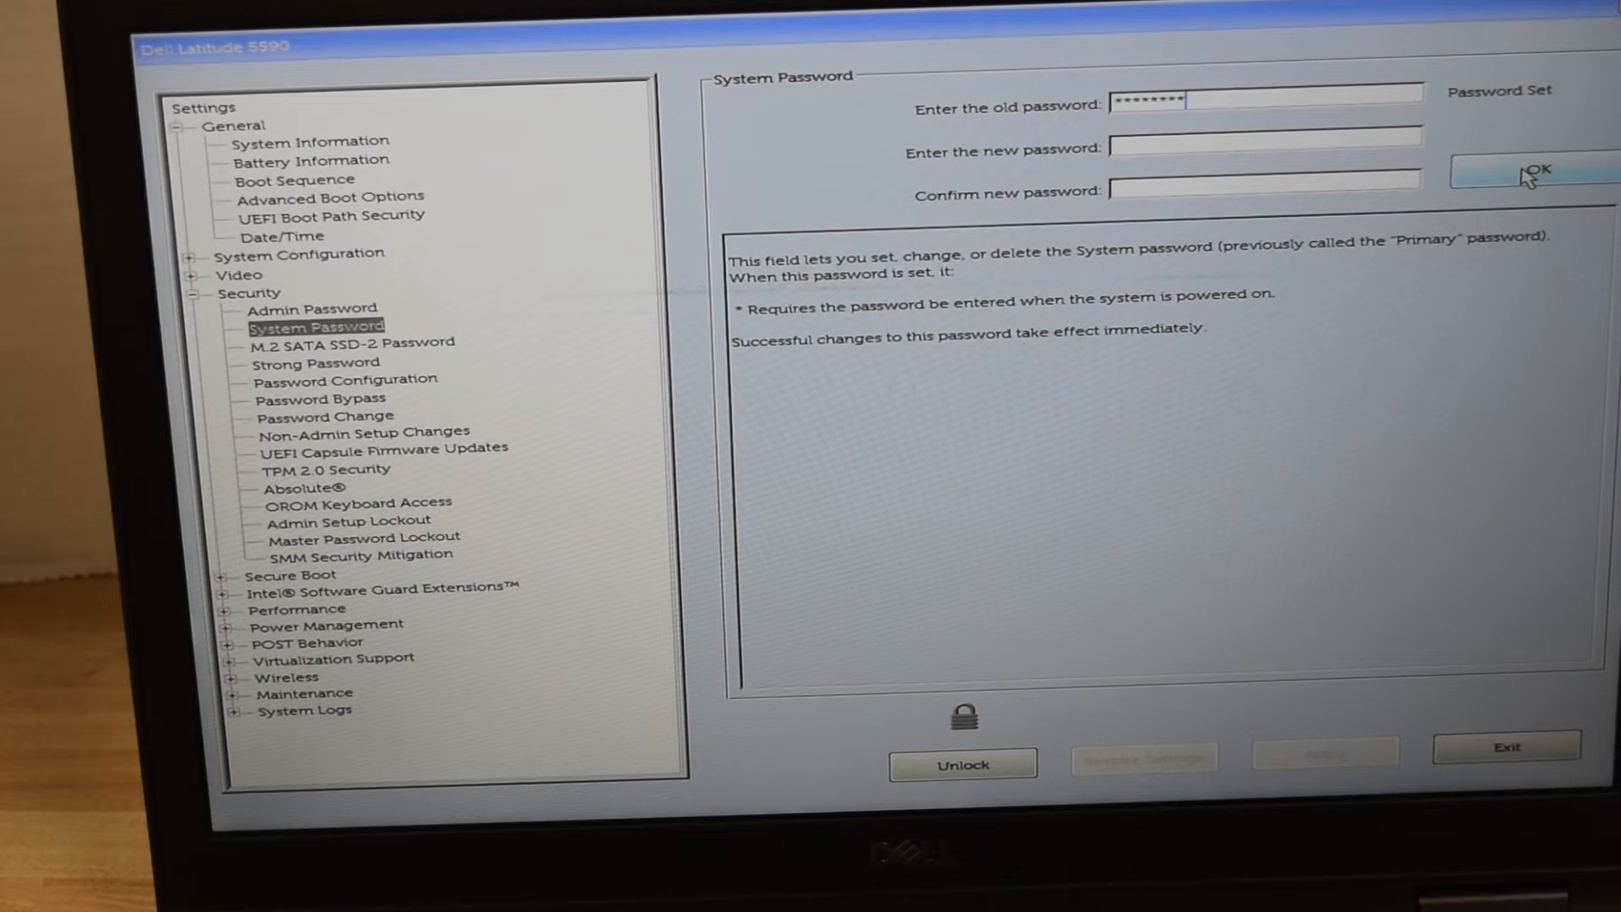
left_click(1535, 171)
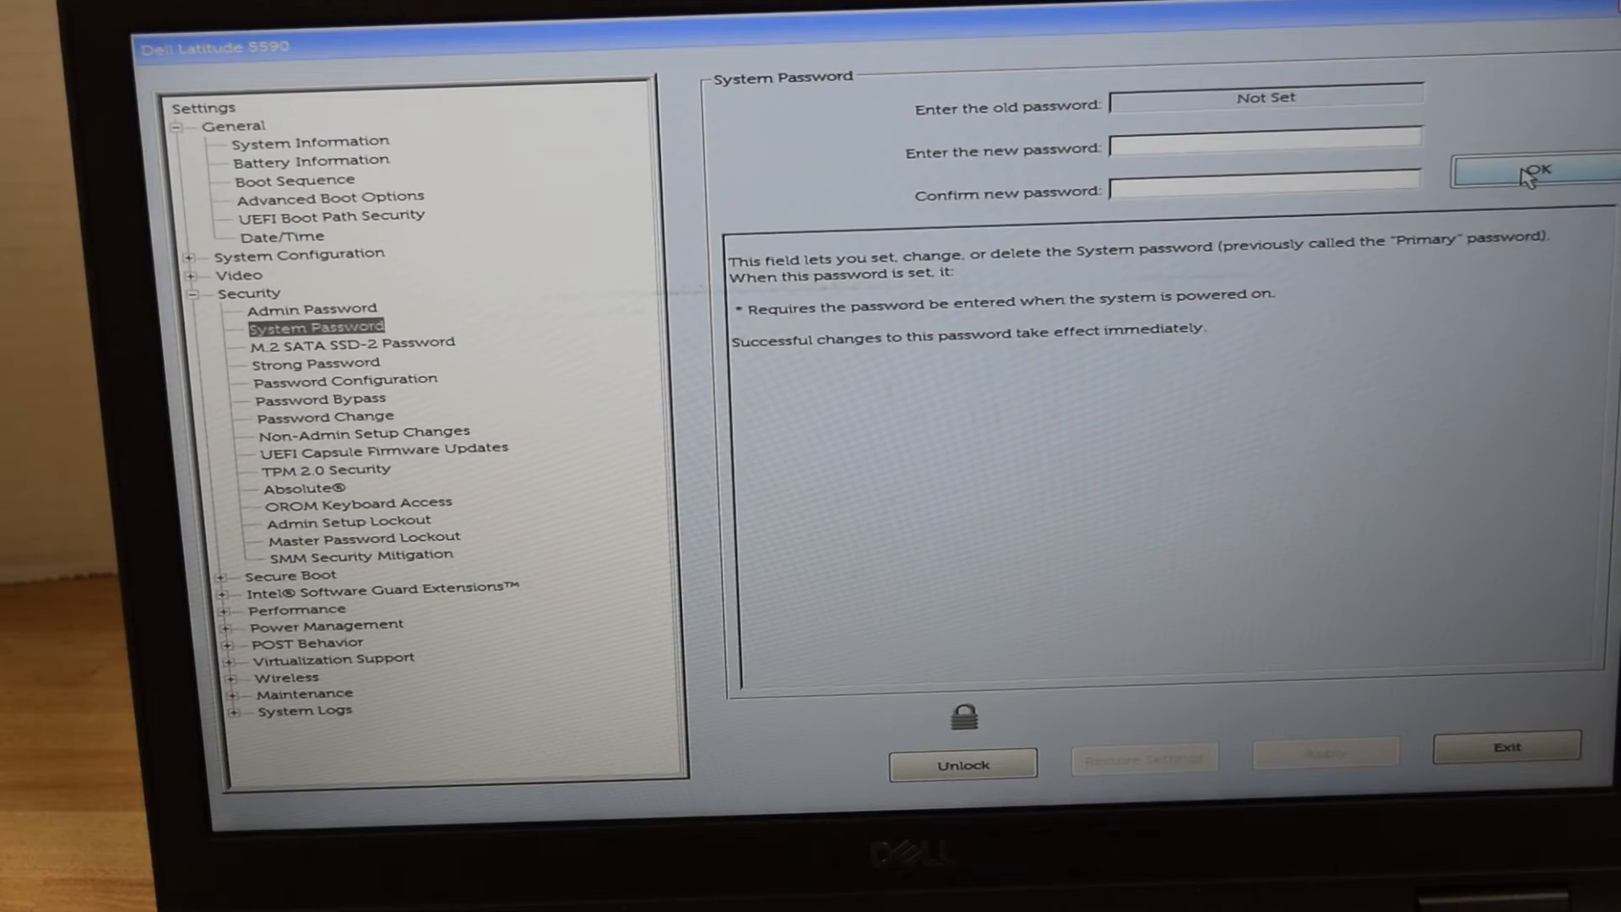
mouse_move(1435, 425)
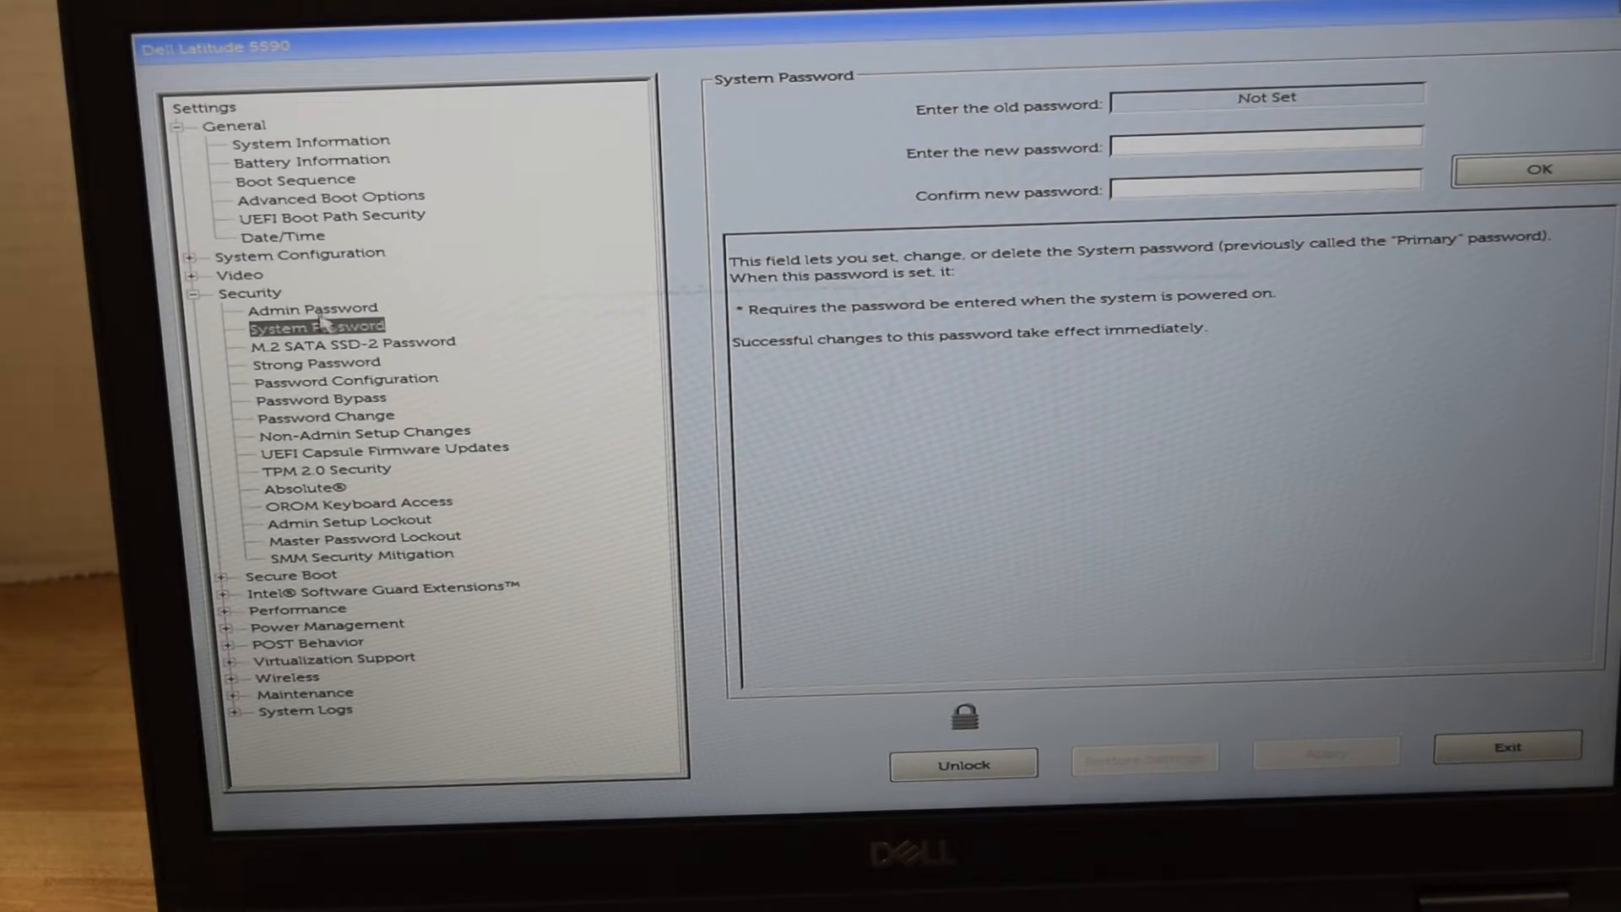
- Select Admin Password under Security, showing its status as Password Set
left_click(311, 307)
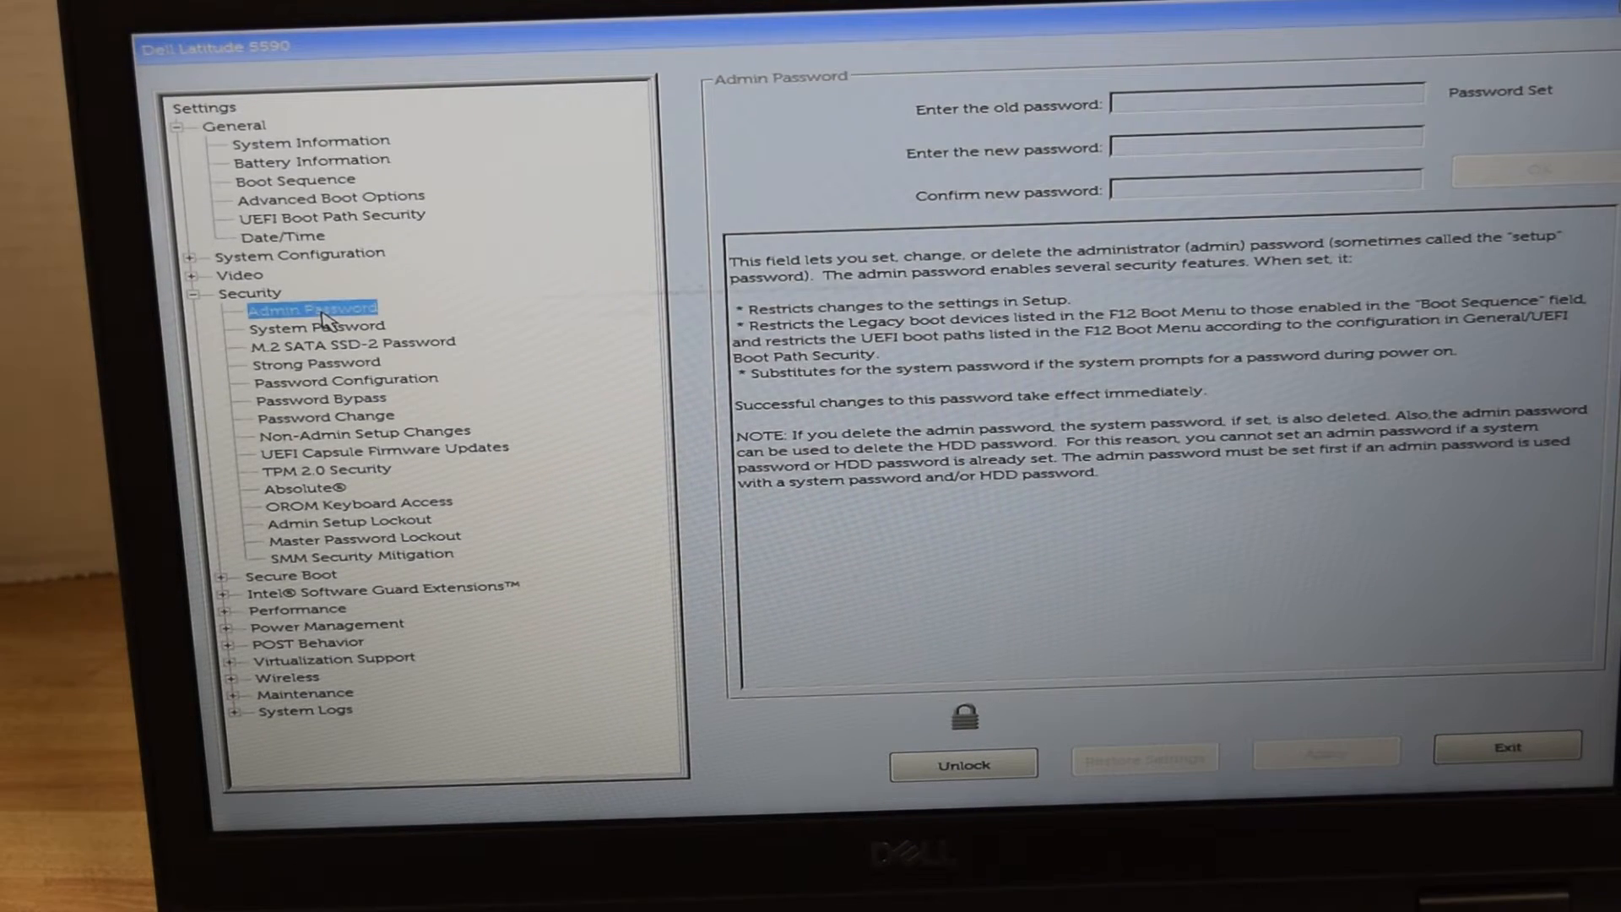
mouse_move(965, 540)
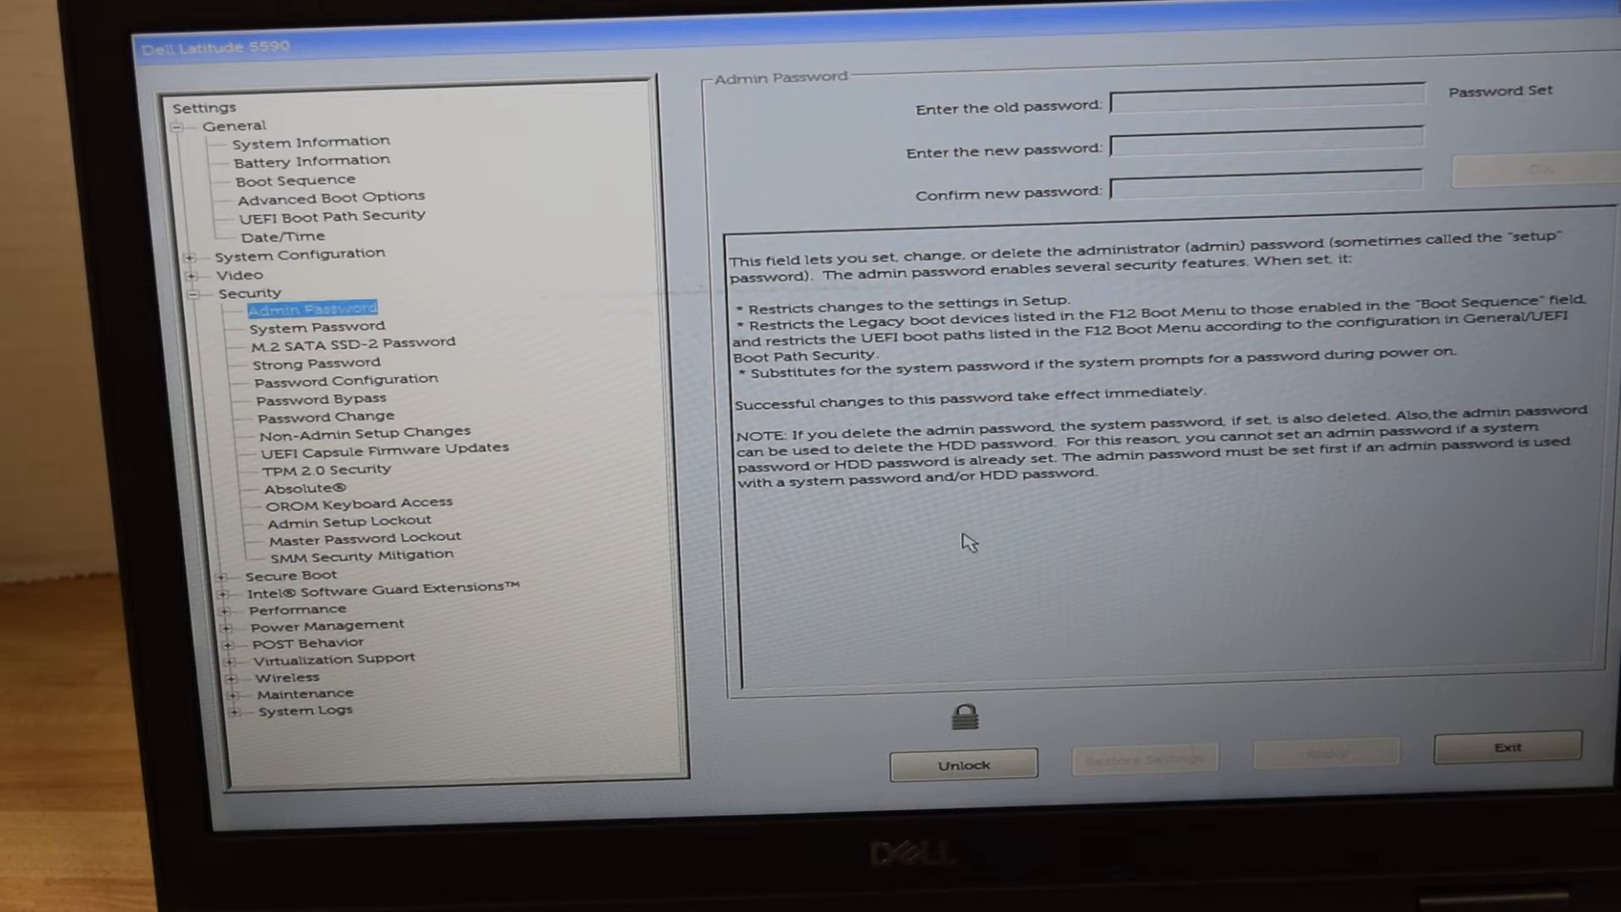
mouse_move(956, 730)
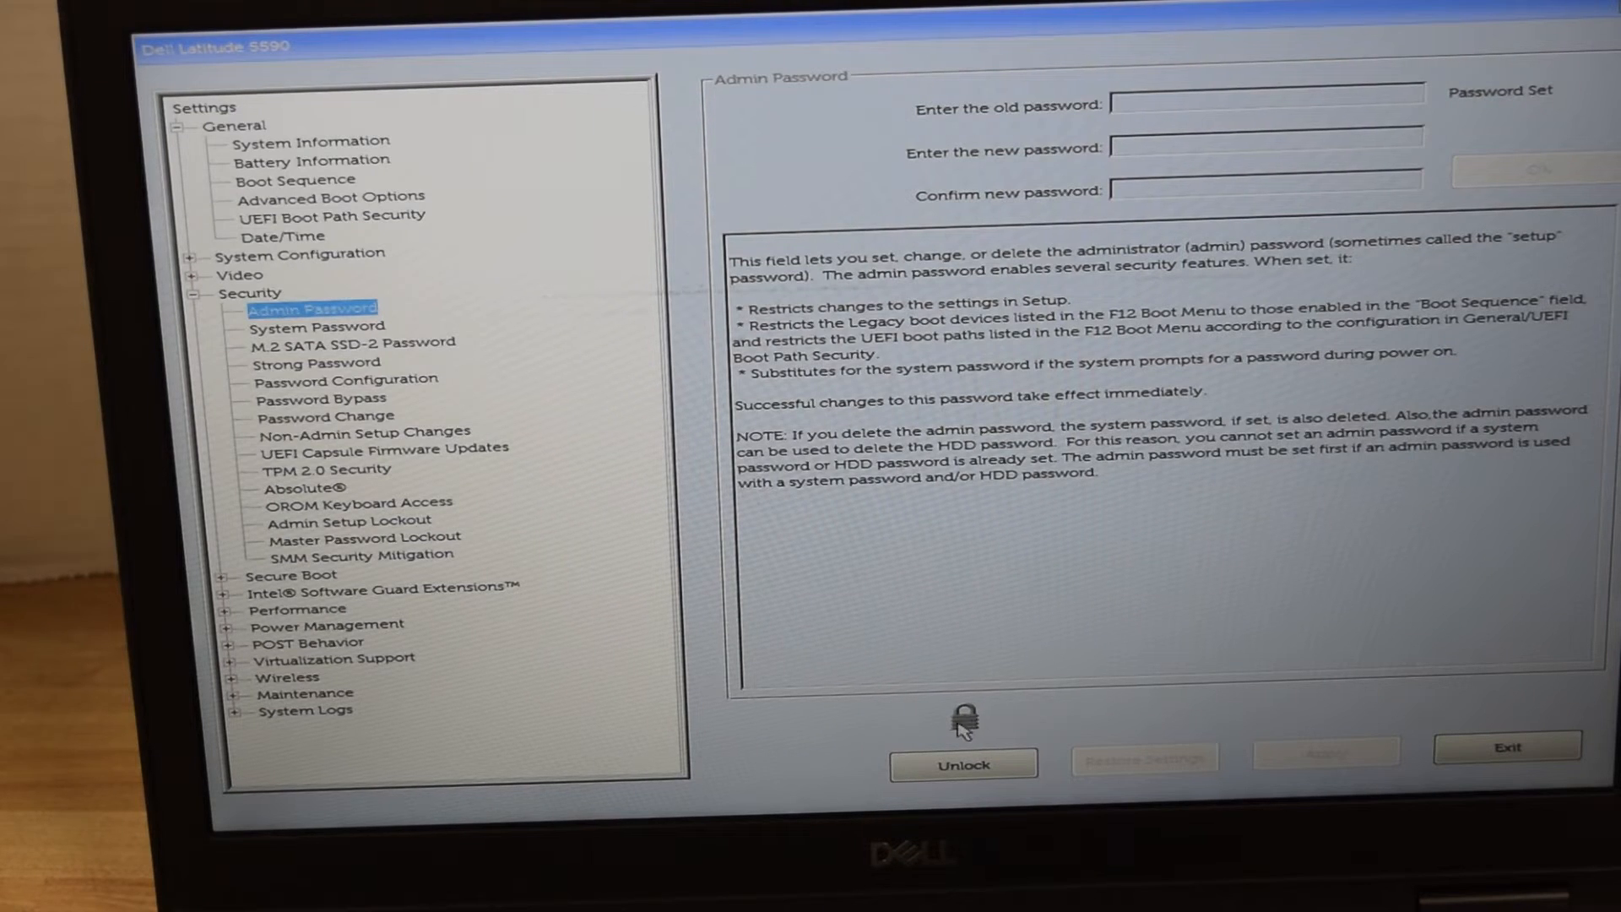
mouse_move(1003, 711)
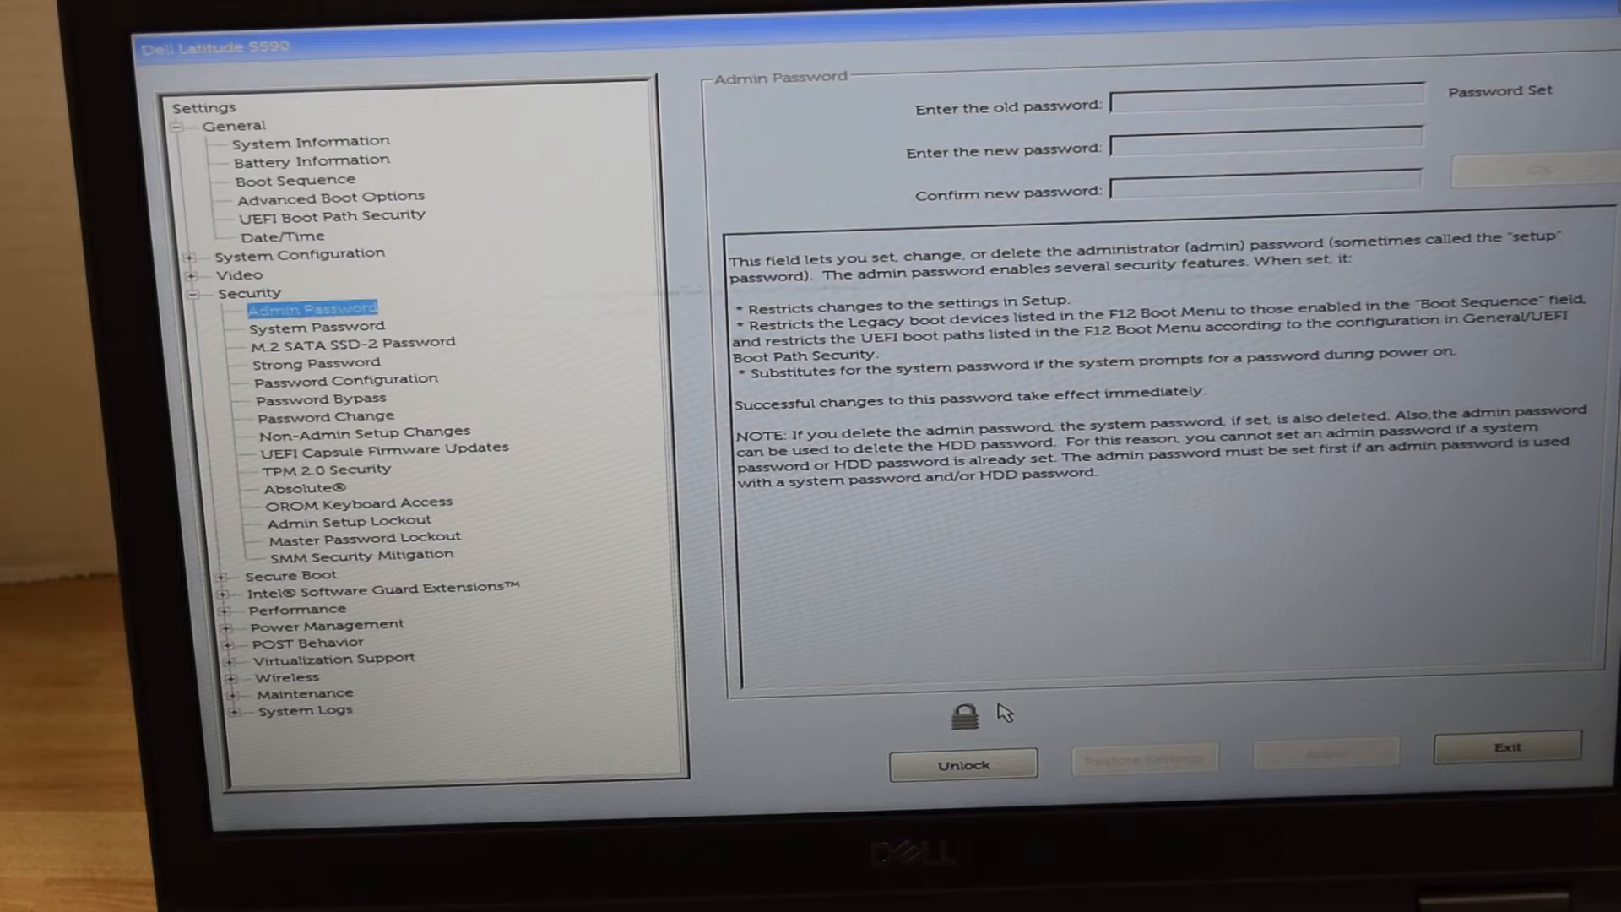
mouse_move(960, 730)
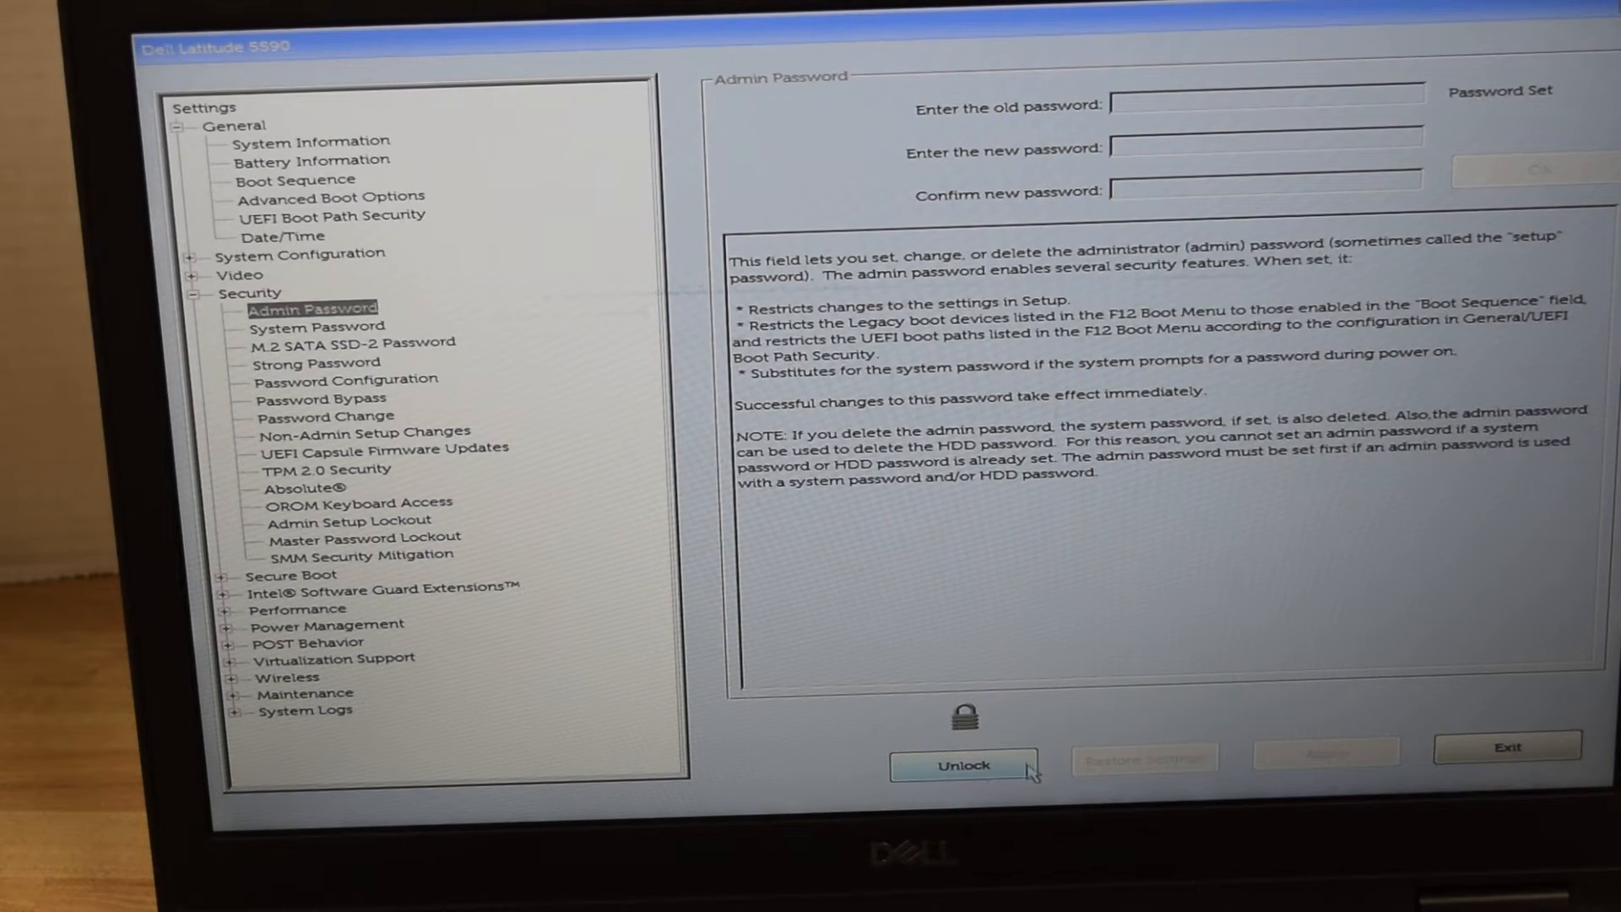
- Unlock setup with the admin password so the Admin Password fields become editable
left_click(961, 765)
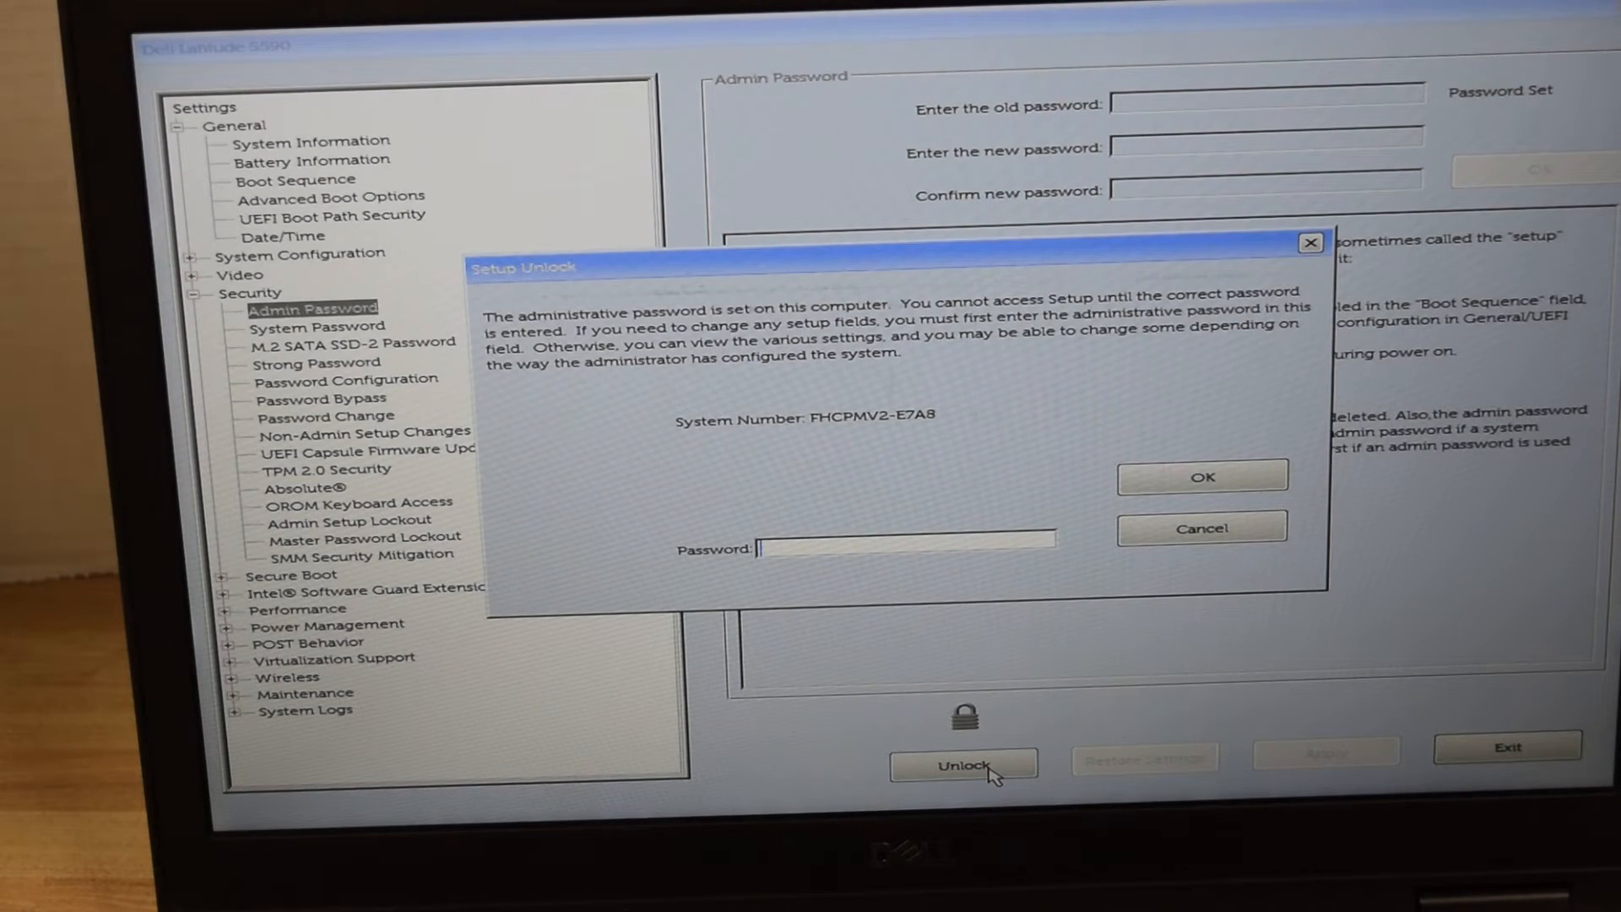
type("***")
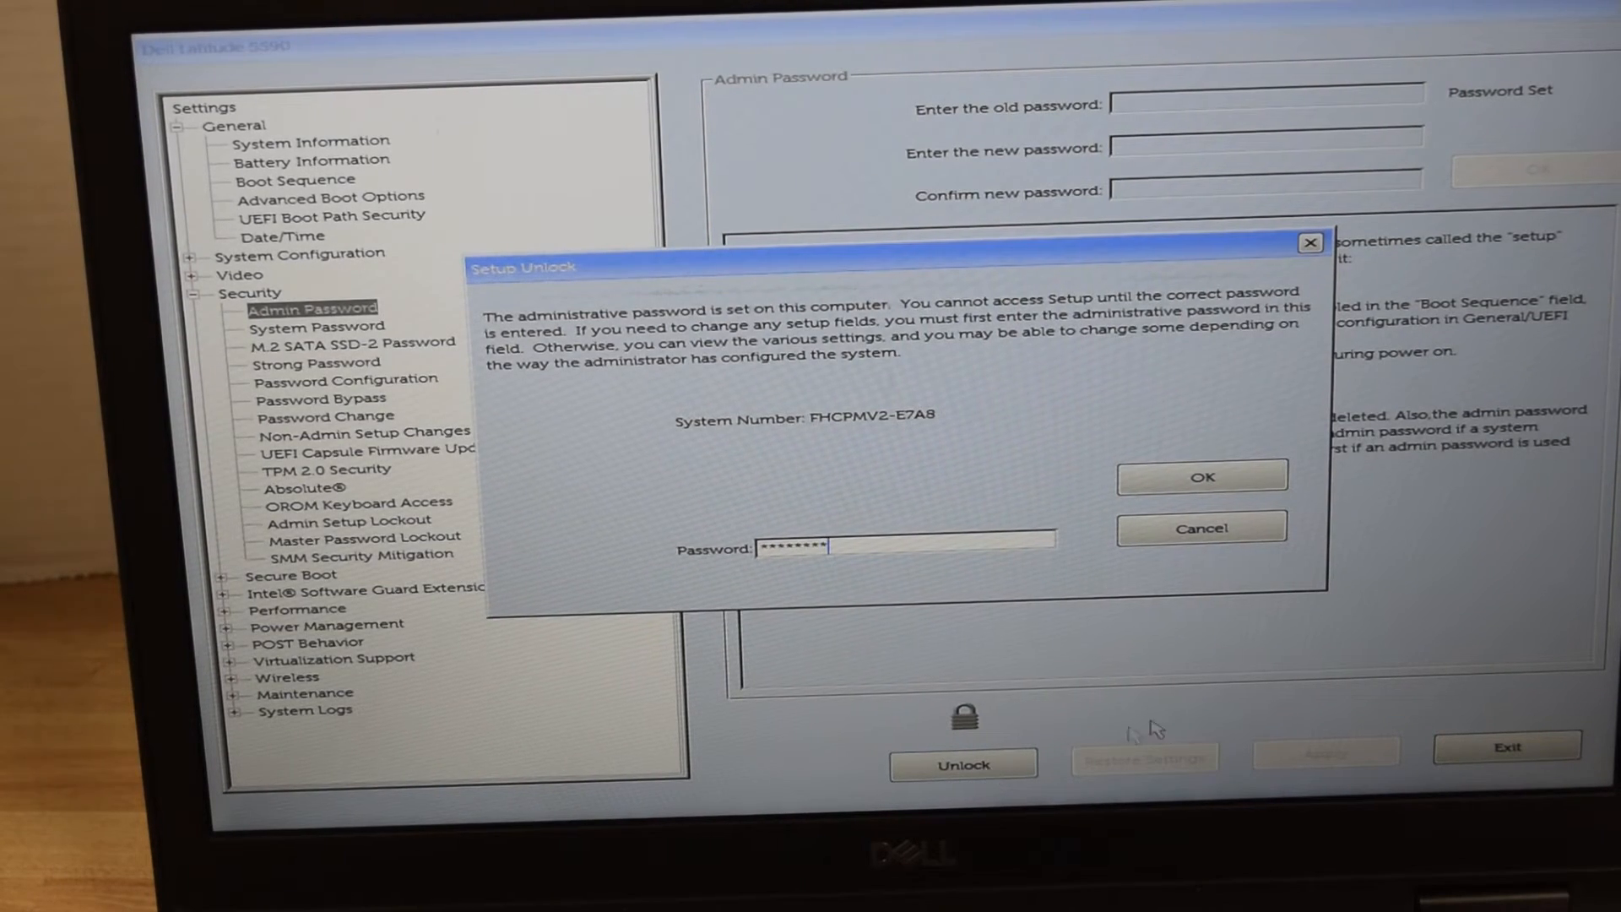
left_click(1201, 476)
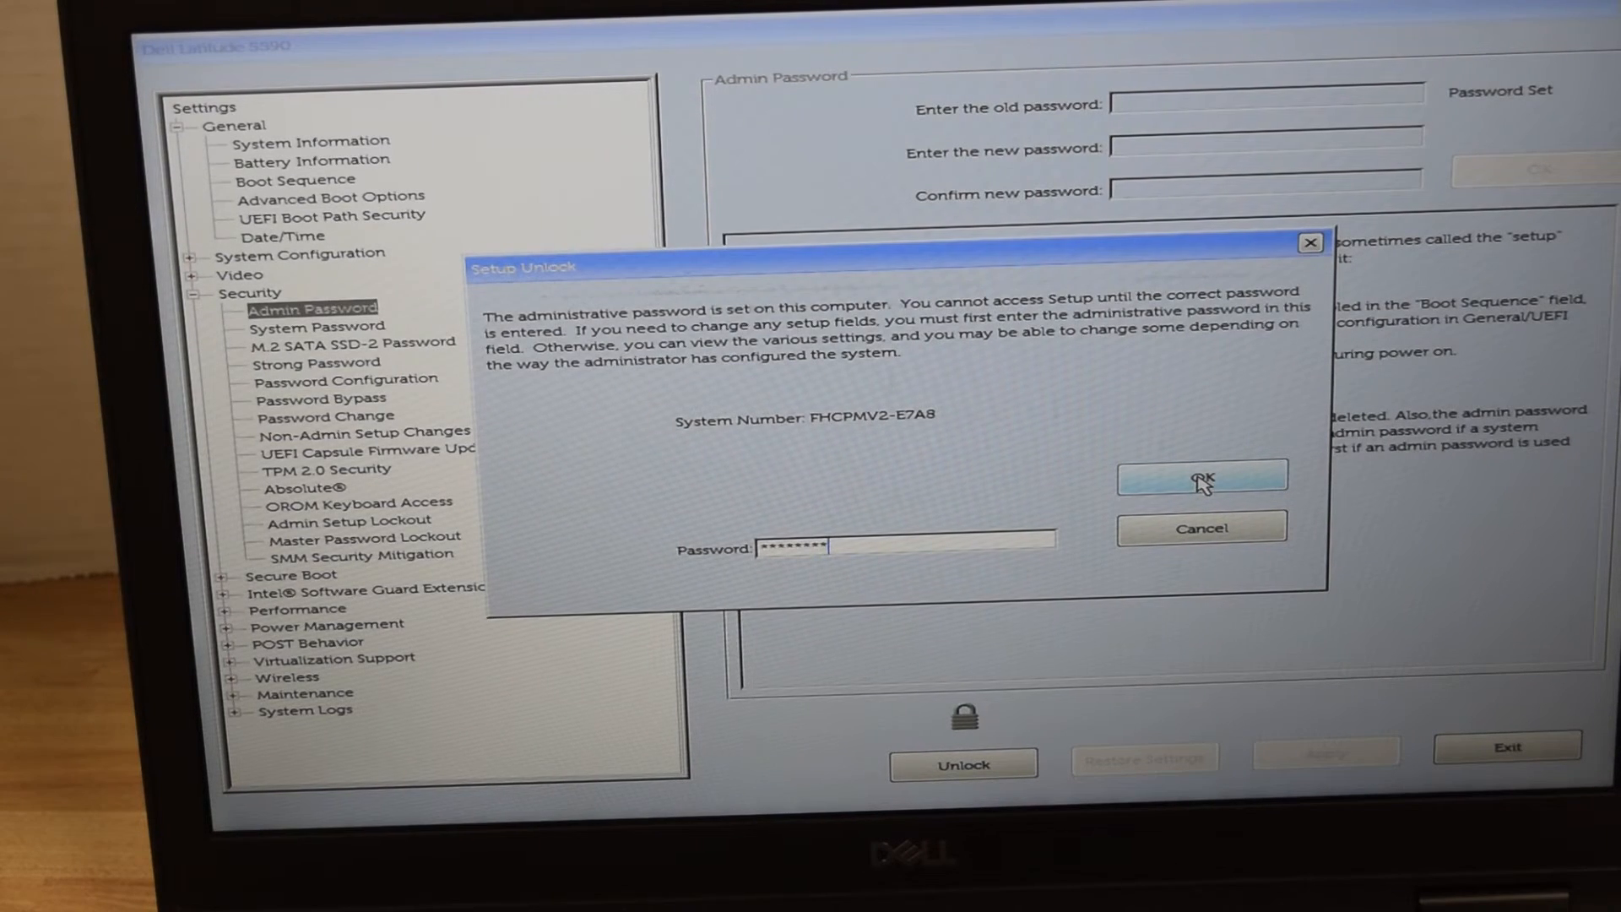
left_click(1200, 476)
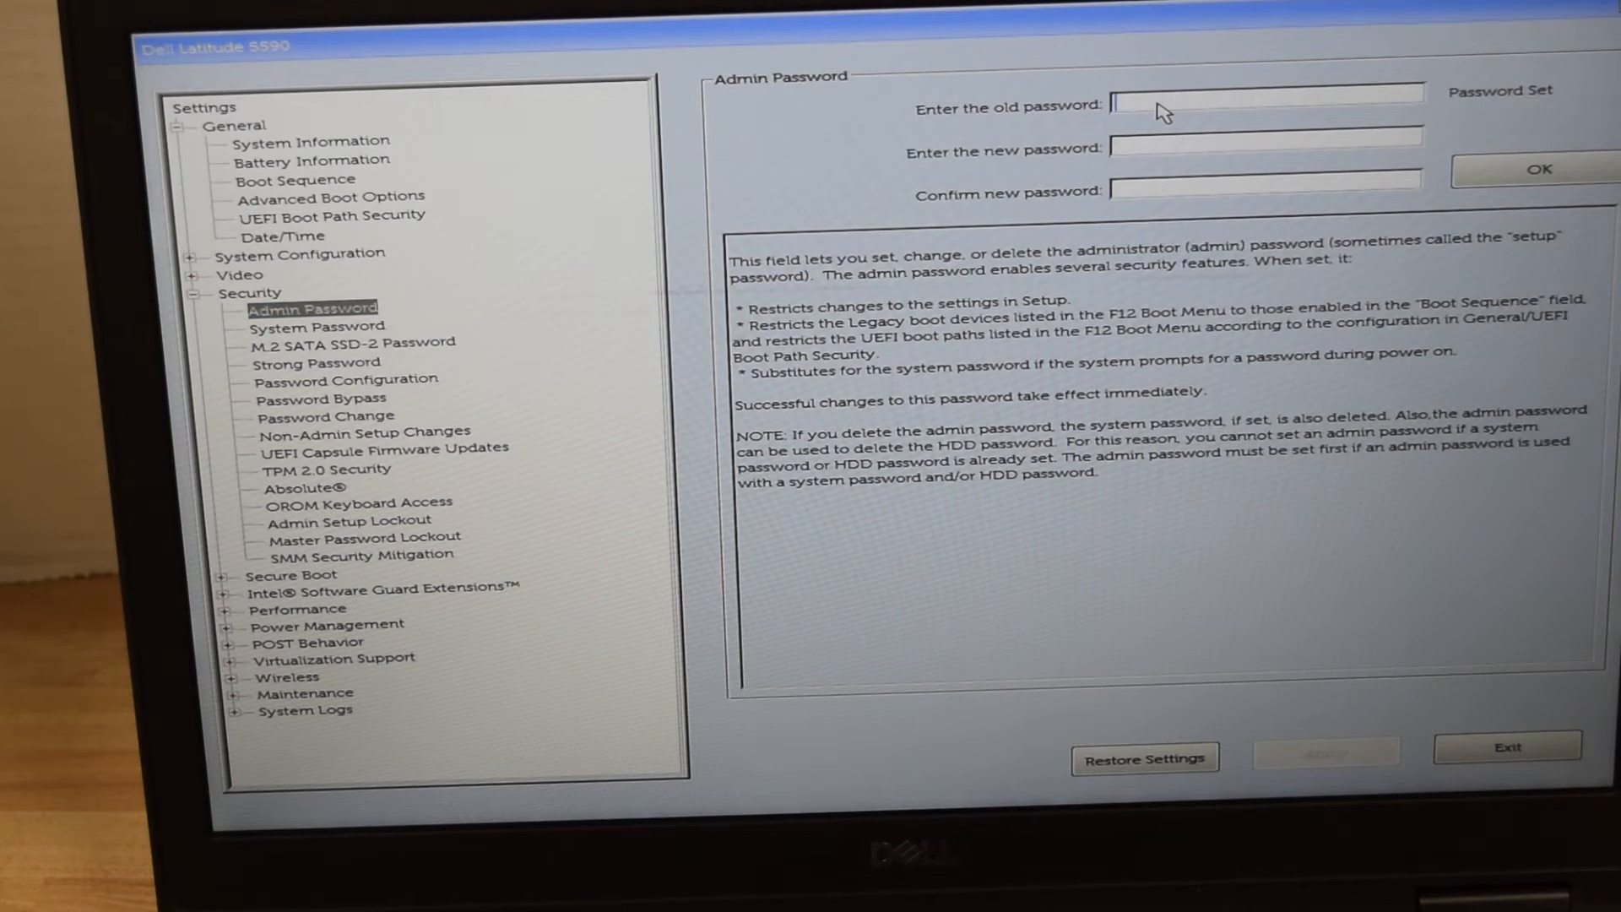
- Clear the Admin Password by entering the old password with blank new fields, leaving it Not Set
type("*****")
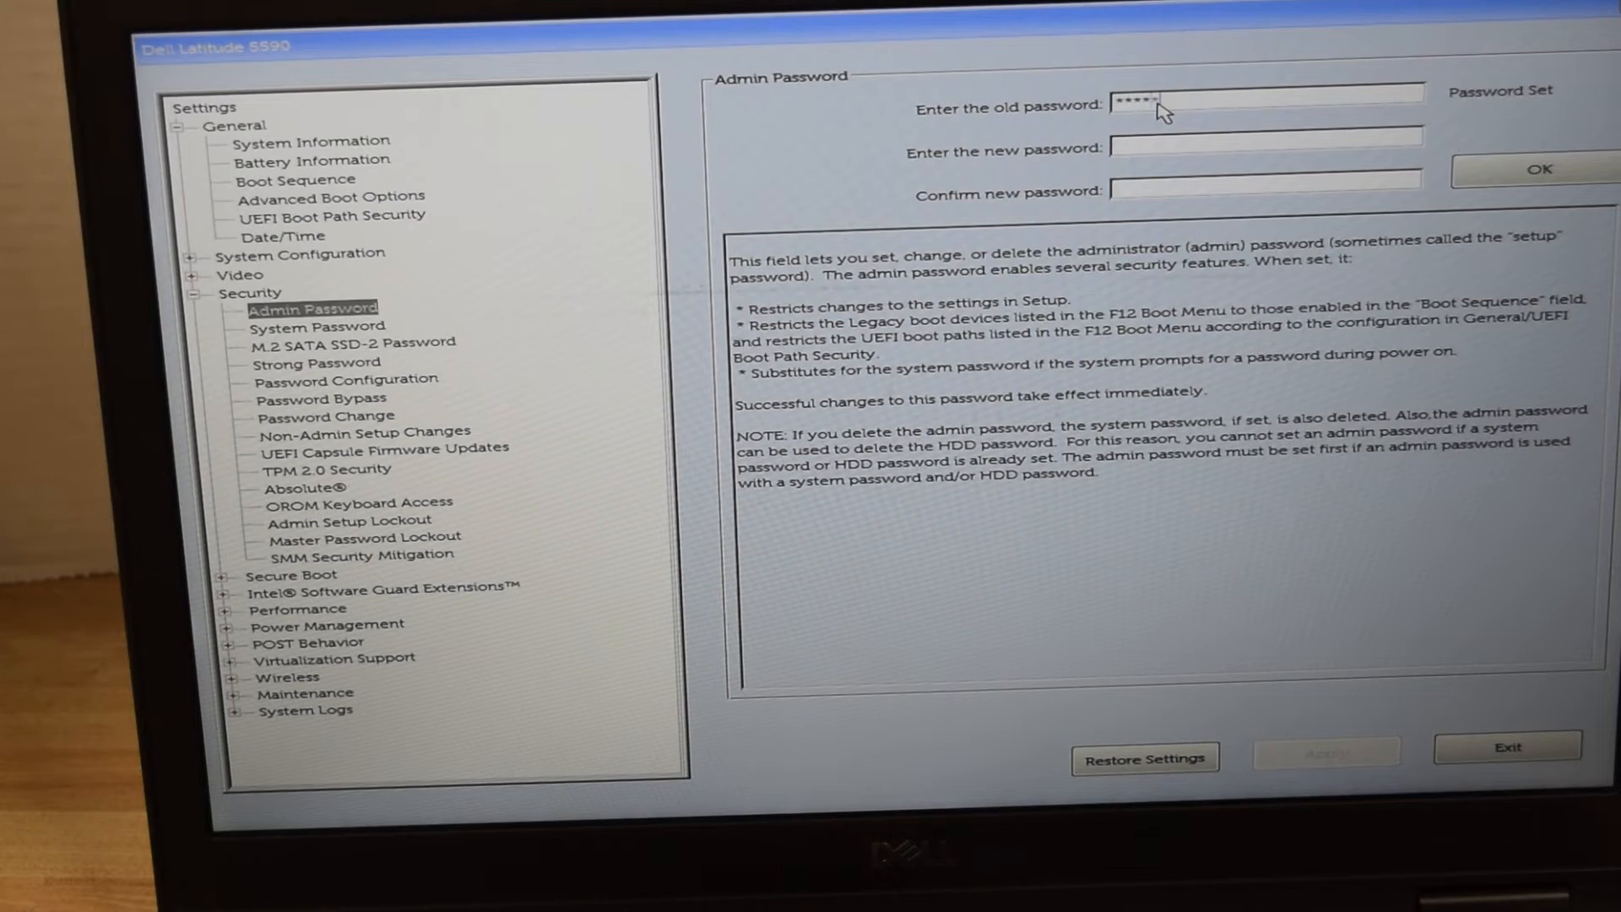
type("**")
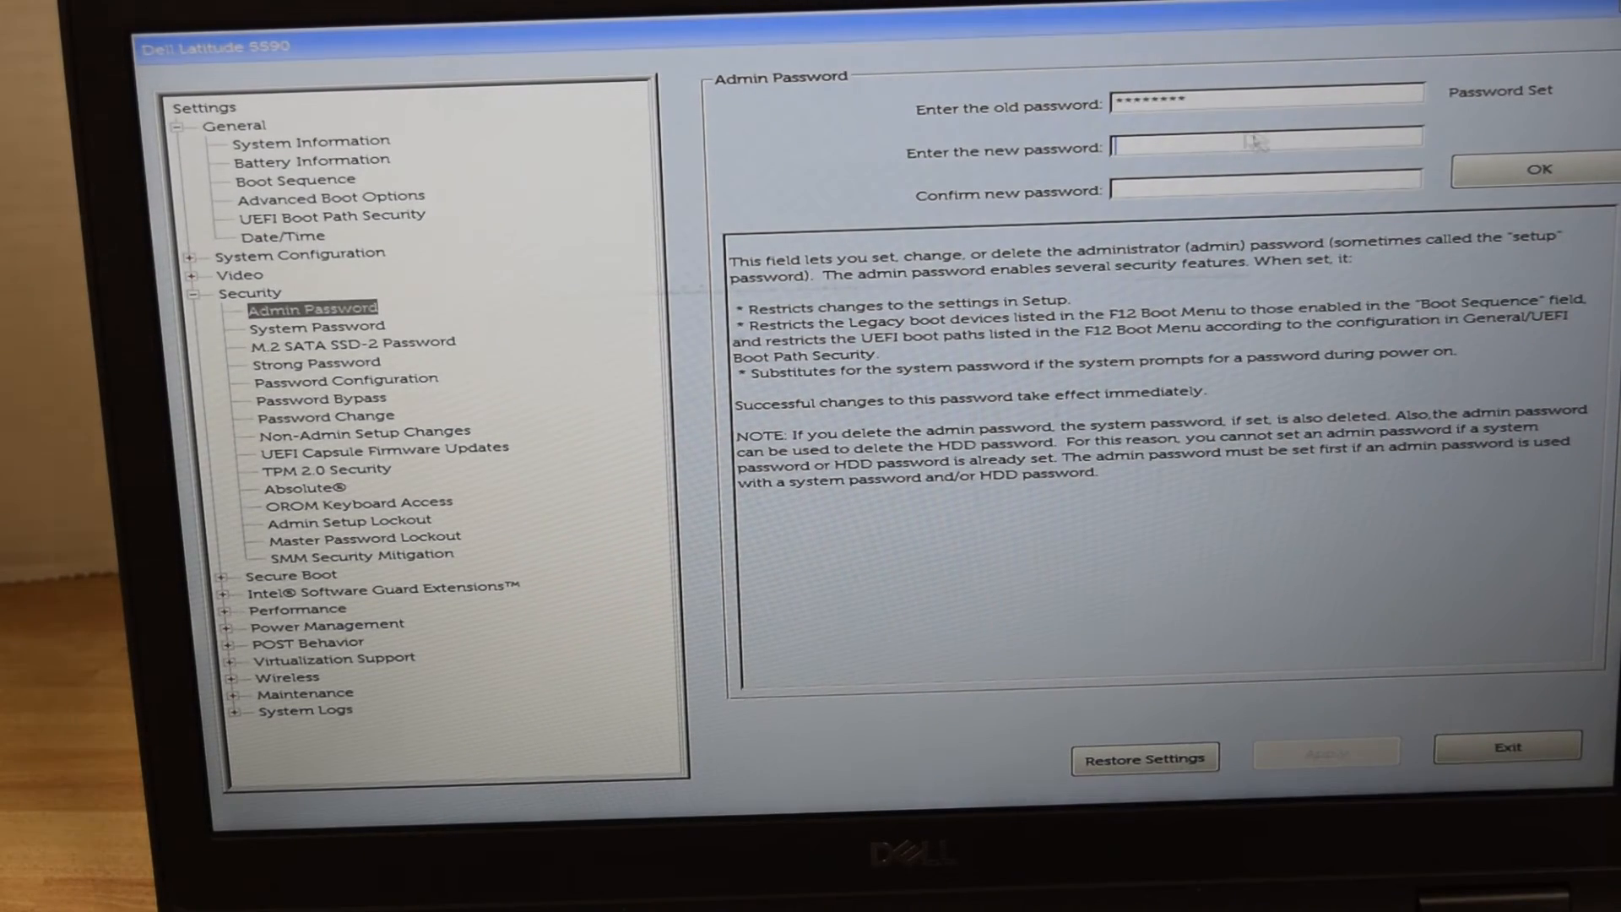
left_click(1540, 171)
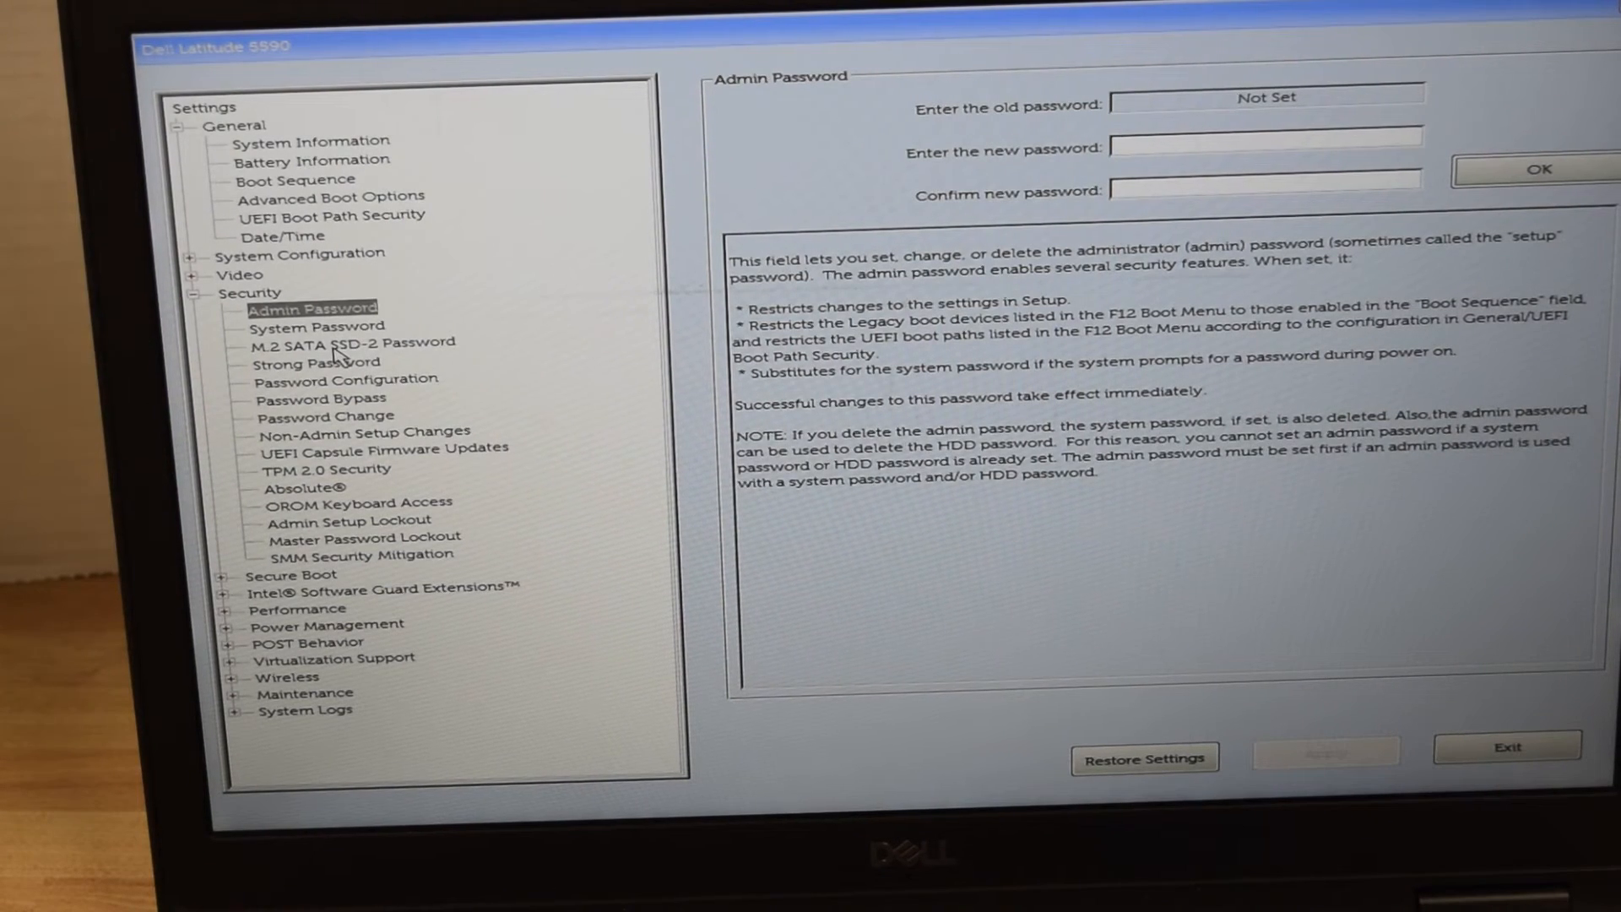
- Clear the M.2 SATA SSD-2 Password by entering the old password with blank new fields, leaving it Not Set
left_click(352, 341)
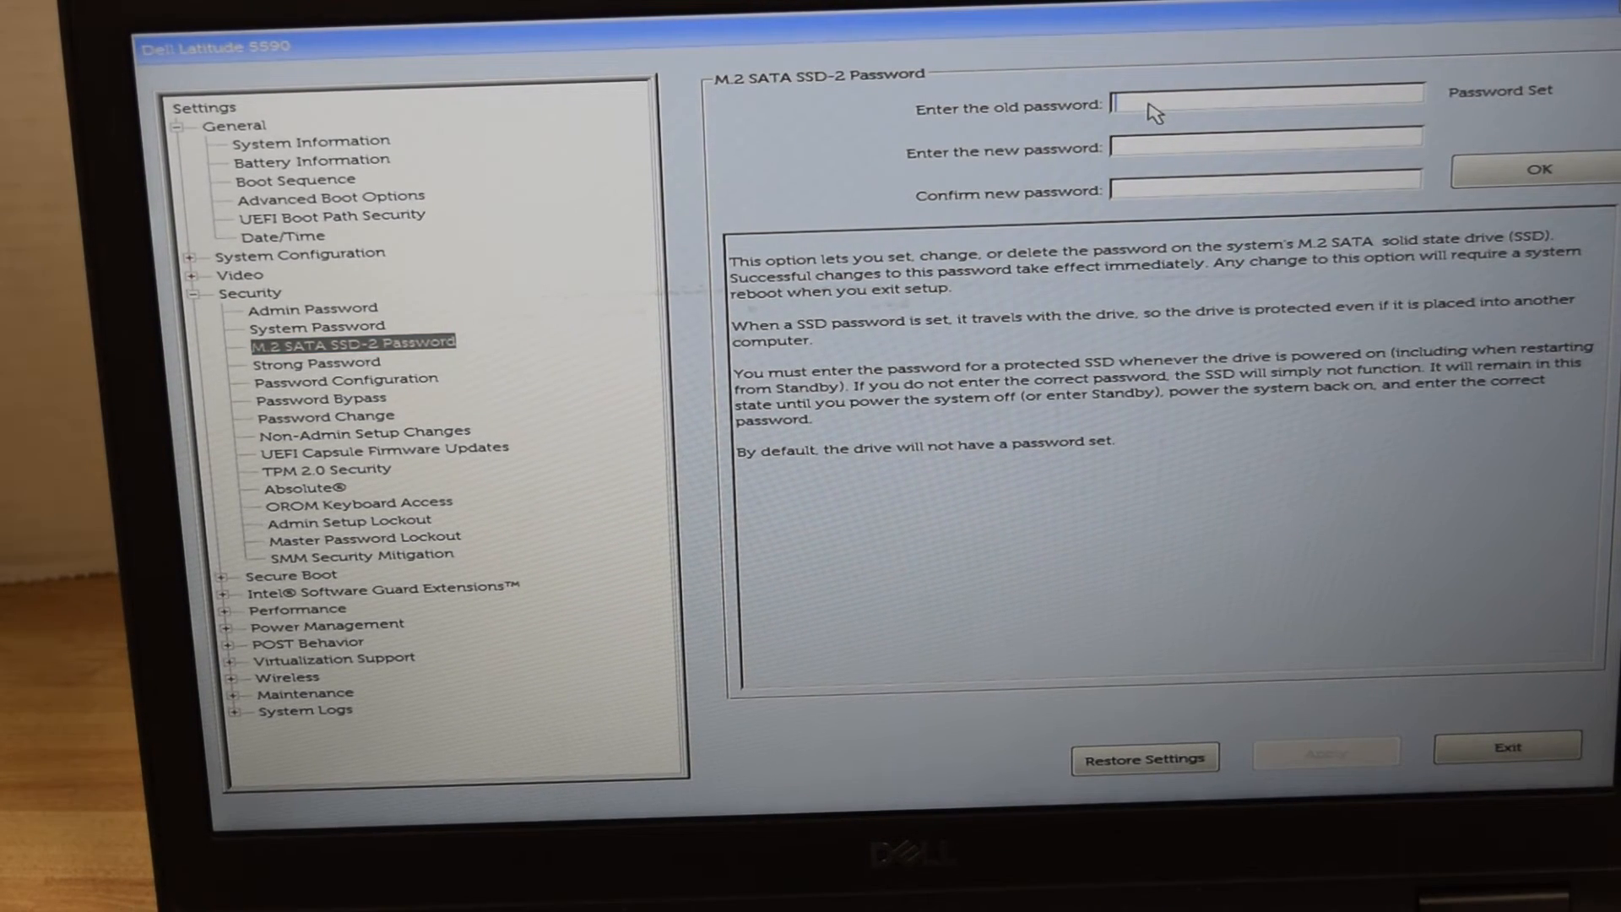
type("**")
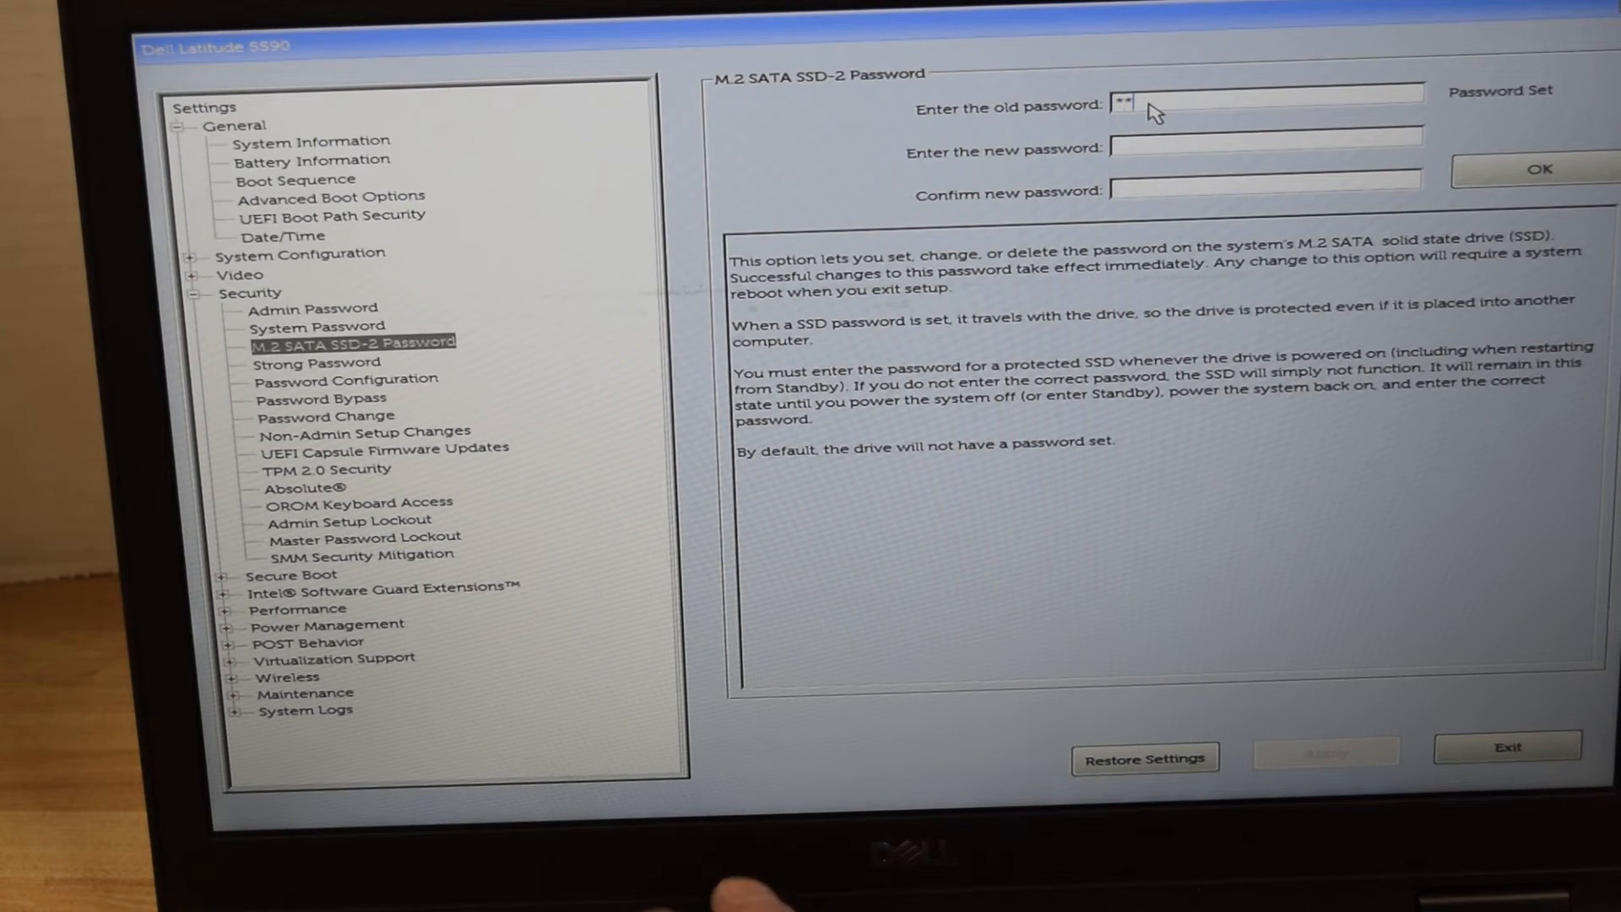
type("*****")
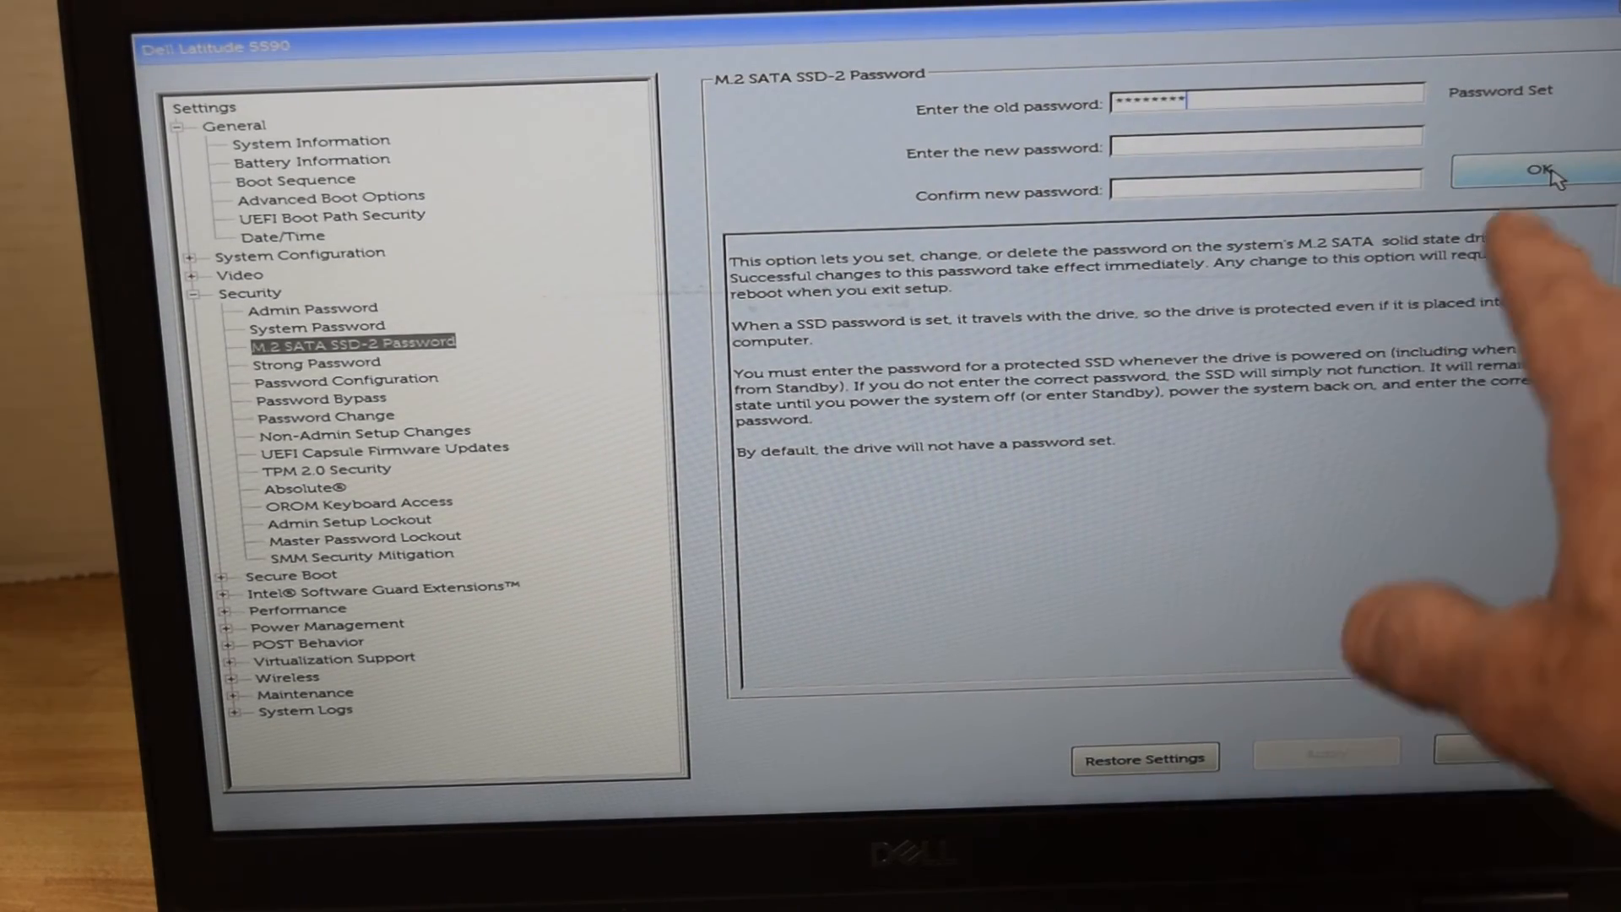
left_click(1538, 169)
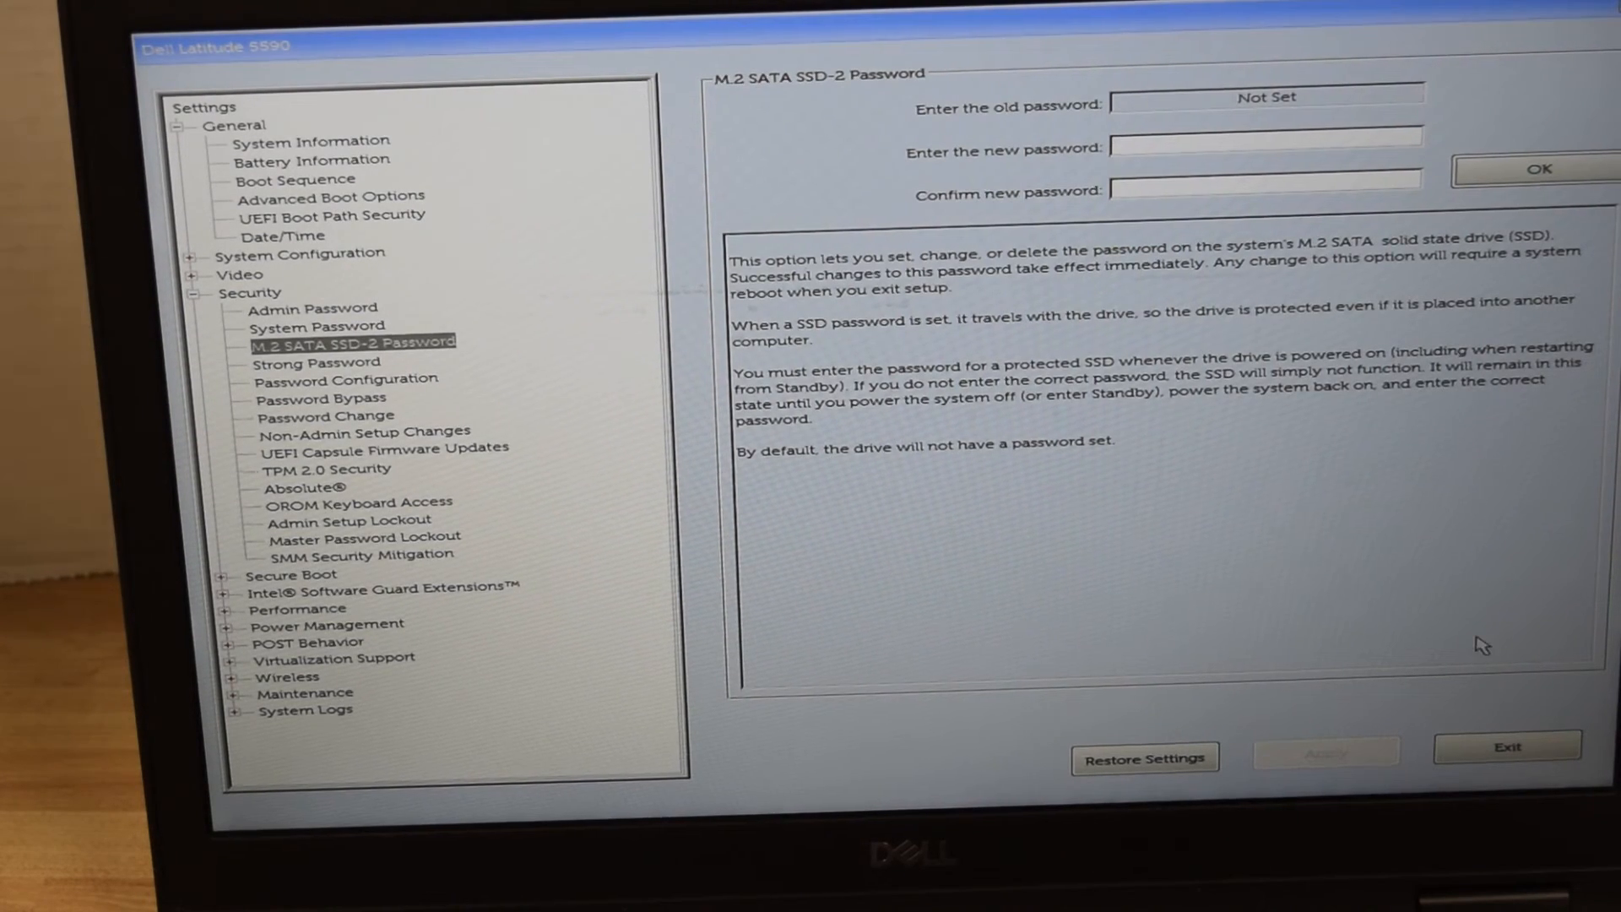
mouse_move(1505, 744)
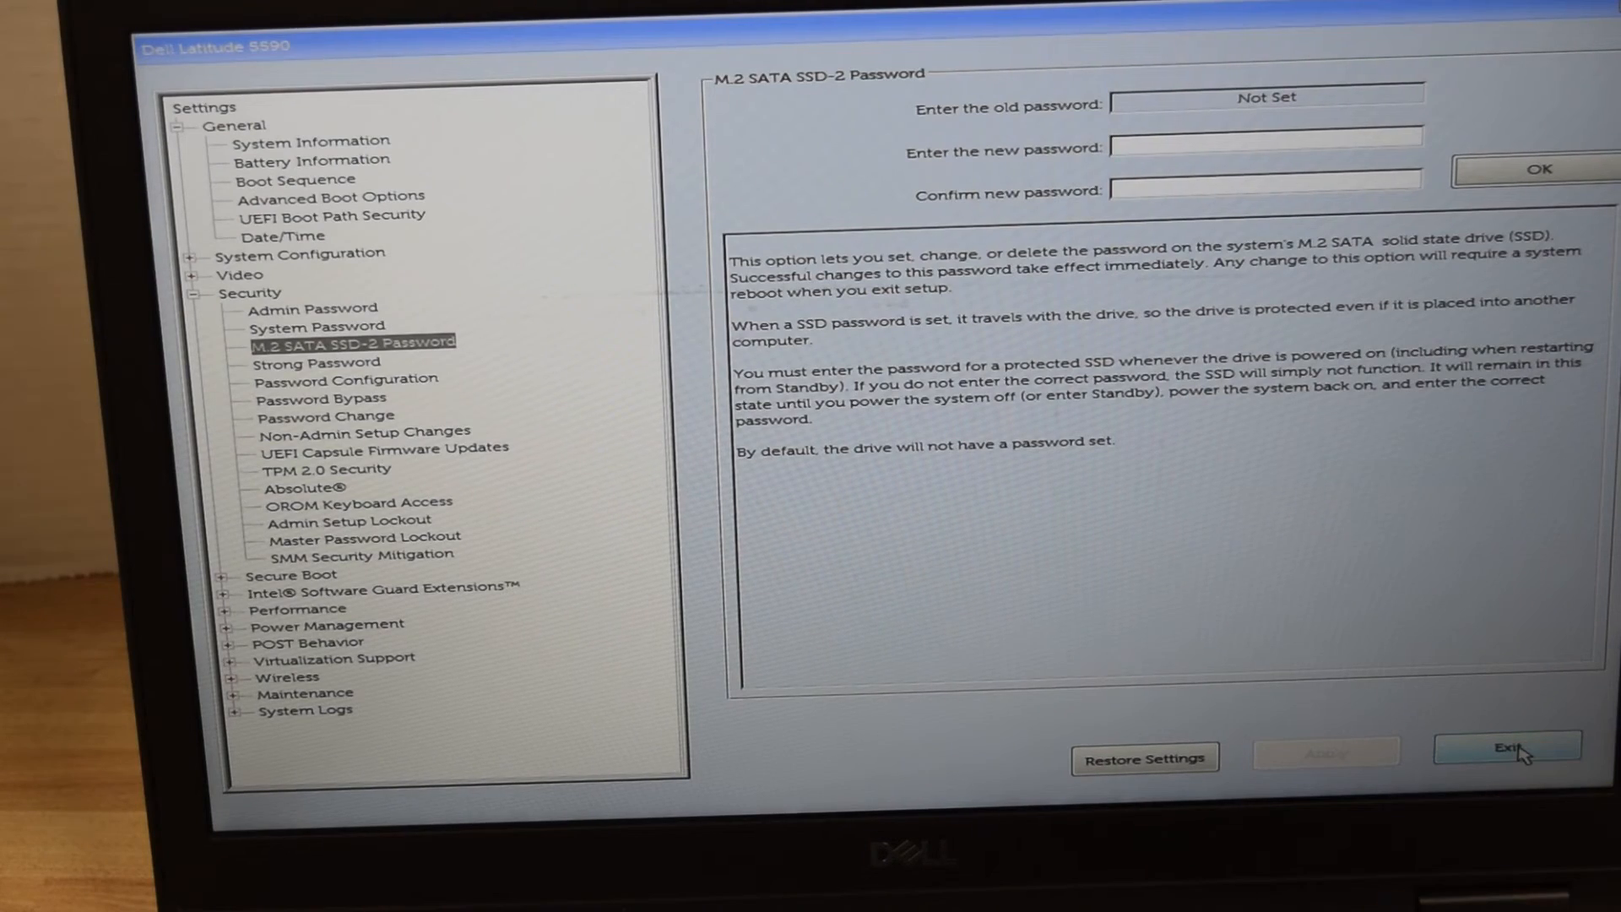
- Exit setup to restart, then re-enter BIOS showing no lock symbol
left_click(1504, 748)
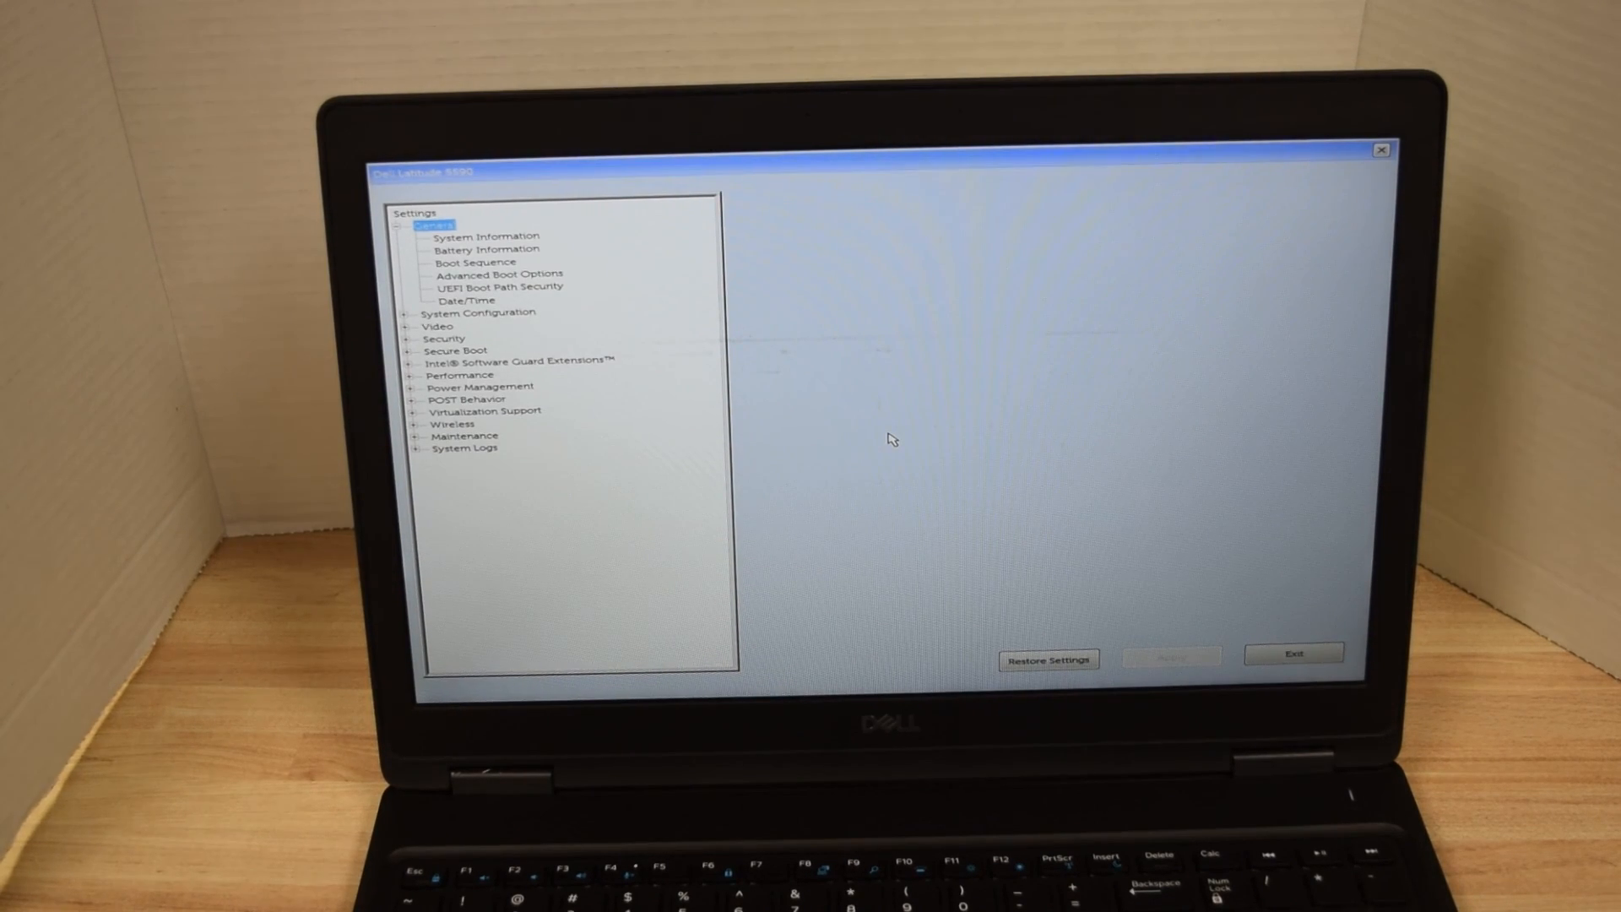
mouse_move(1252, 554)
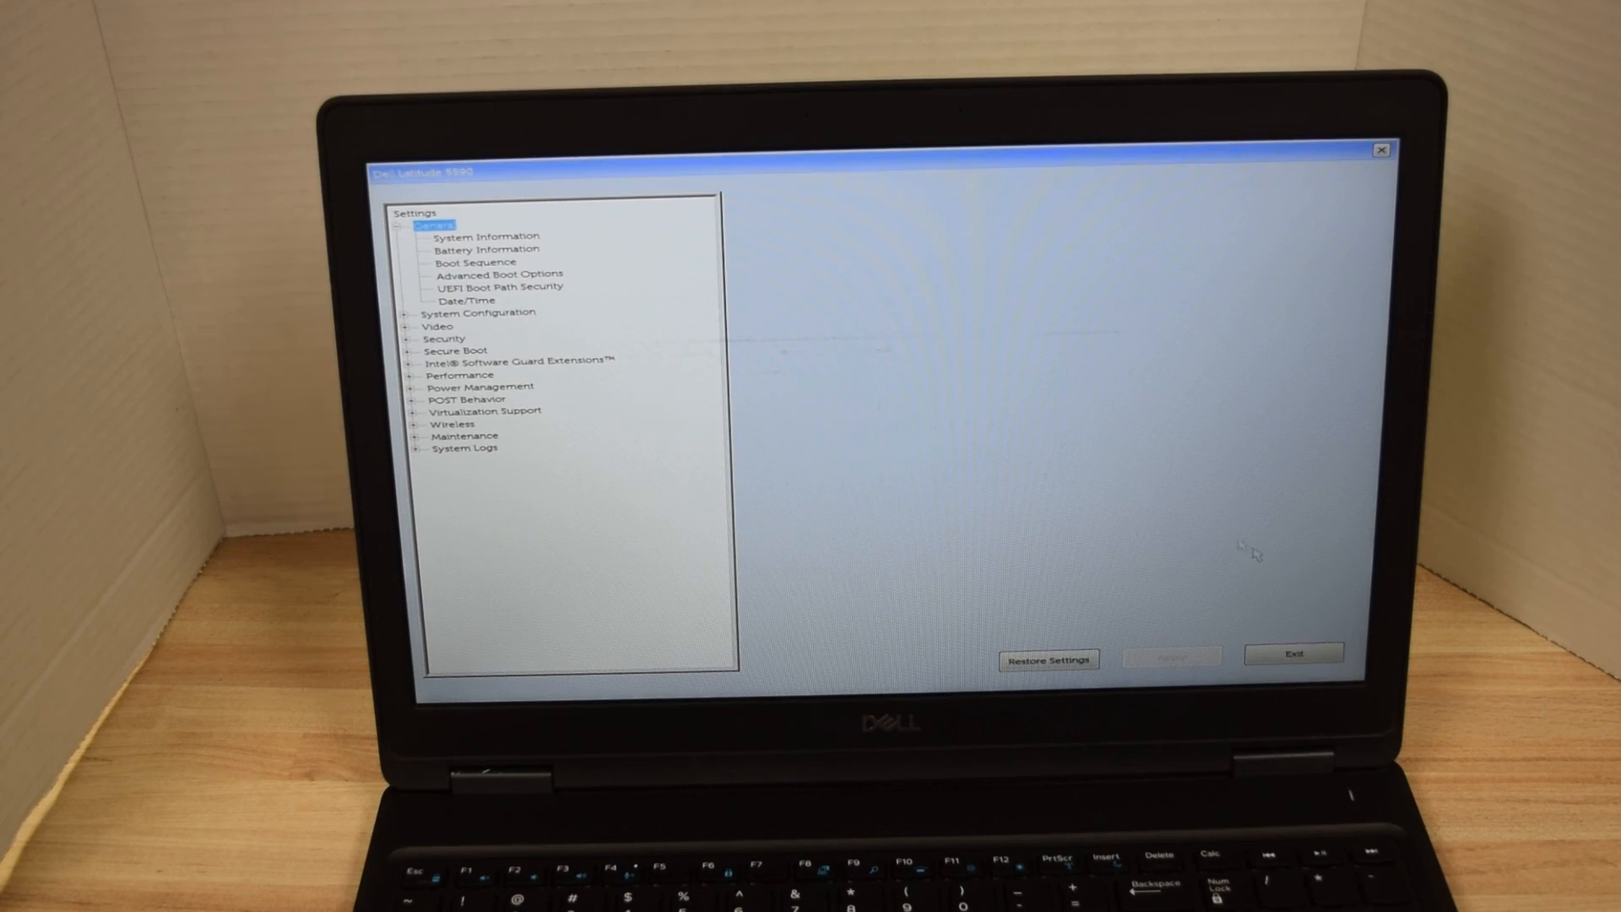